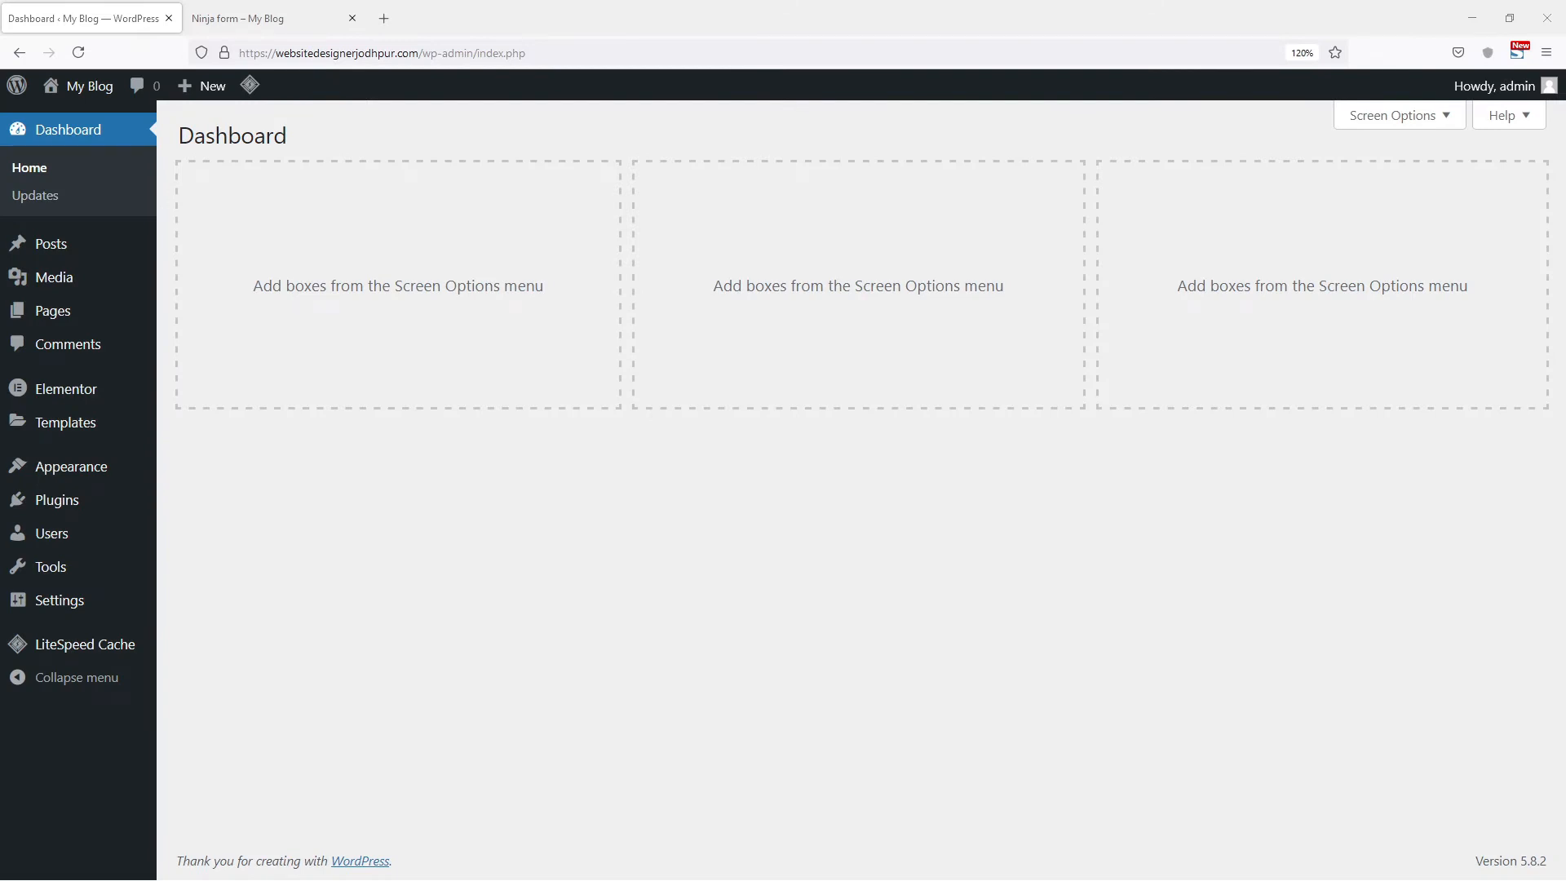
mouse_move(59, 499)
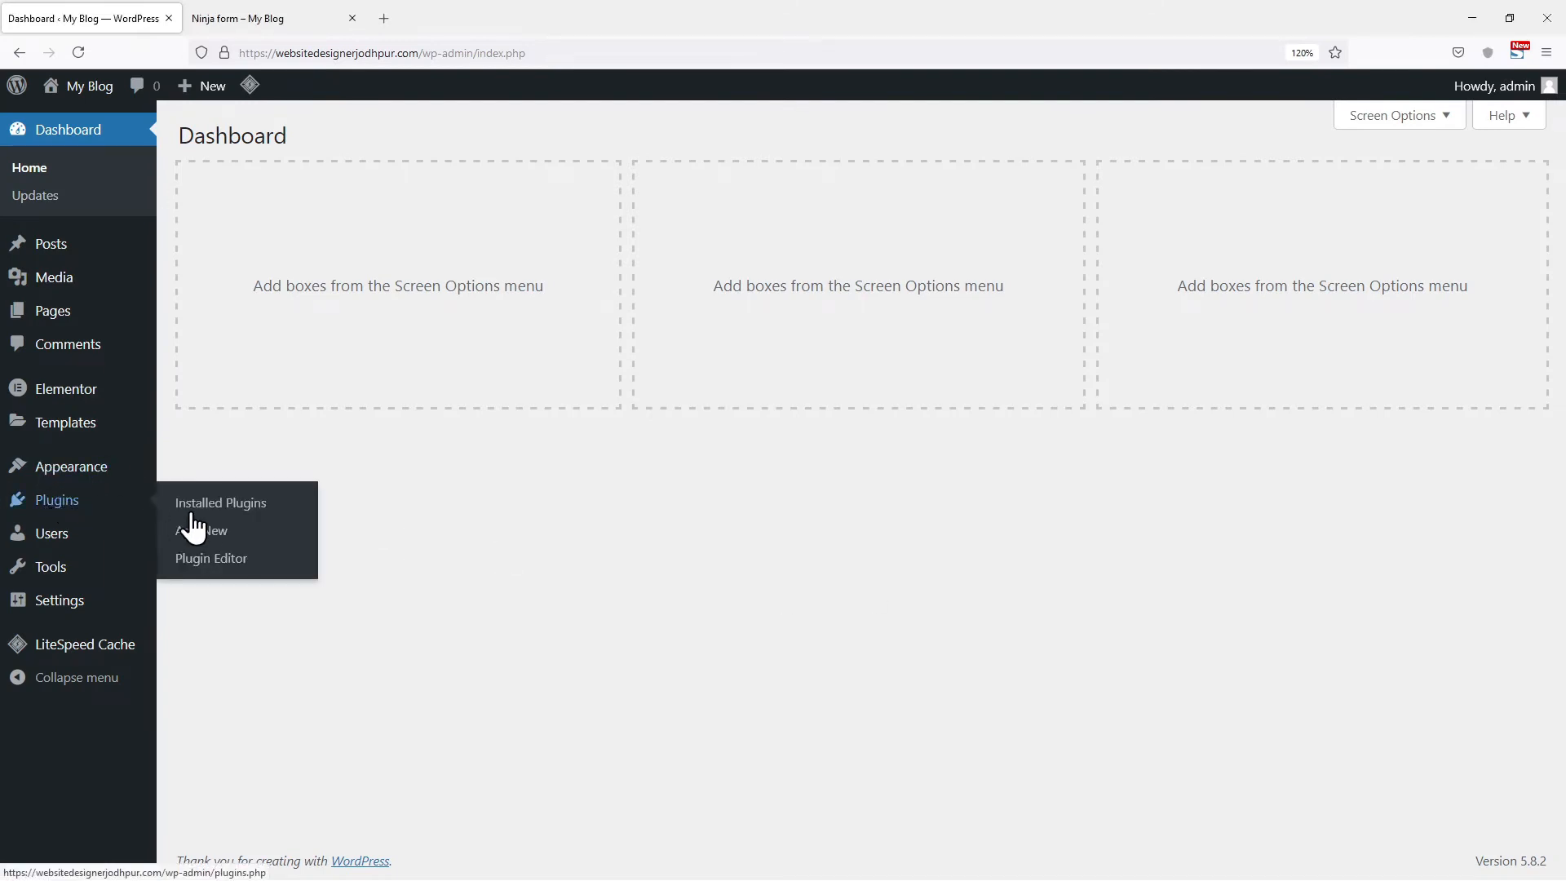
Search the plugin directory for 'ninja f', then install and activate Ninja Forms.
click(201, 530)
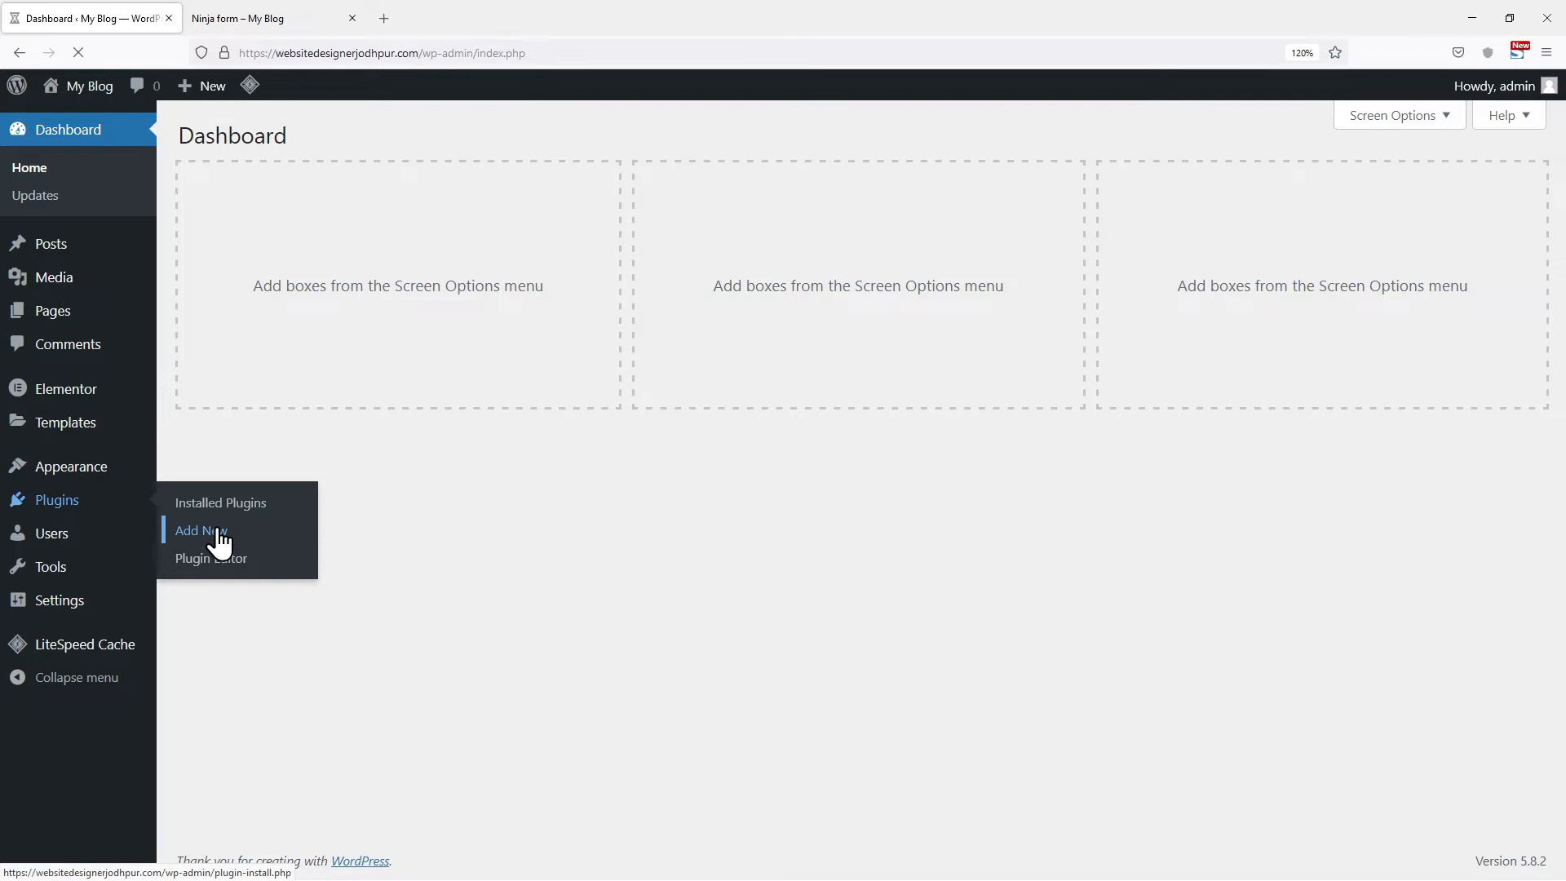
click(192, 530)
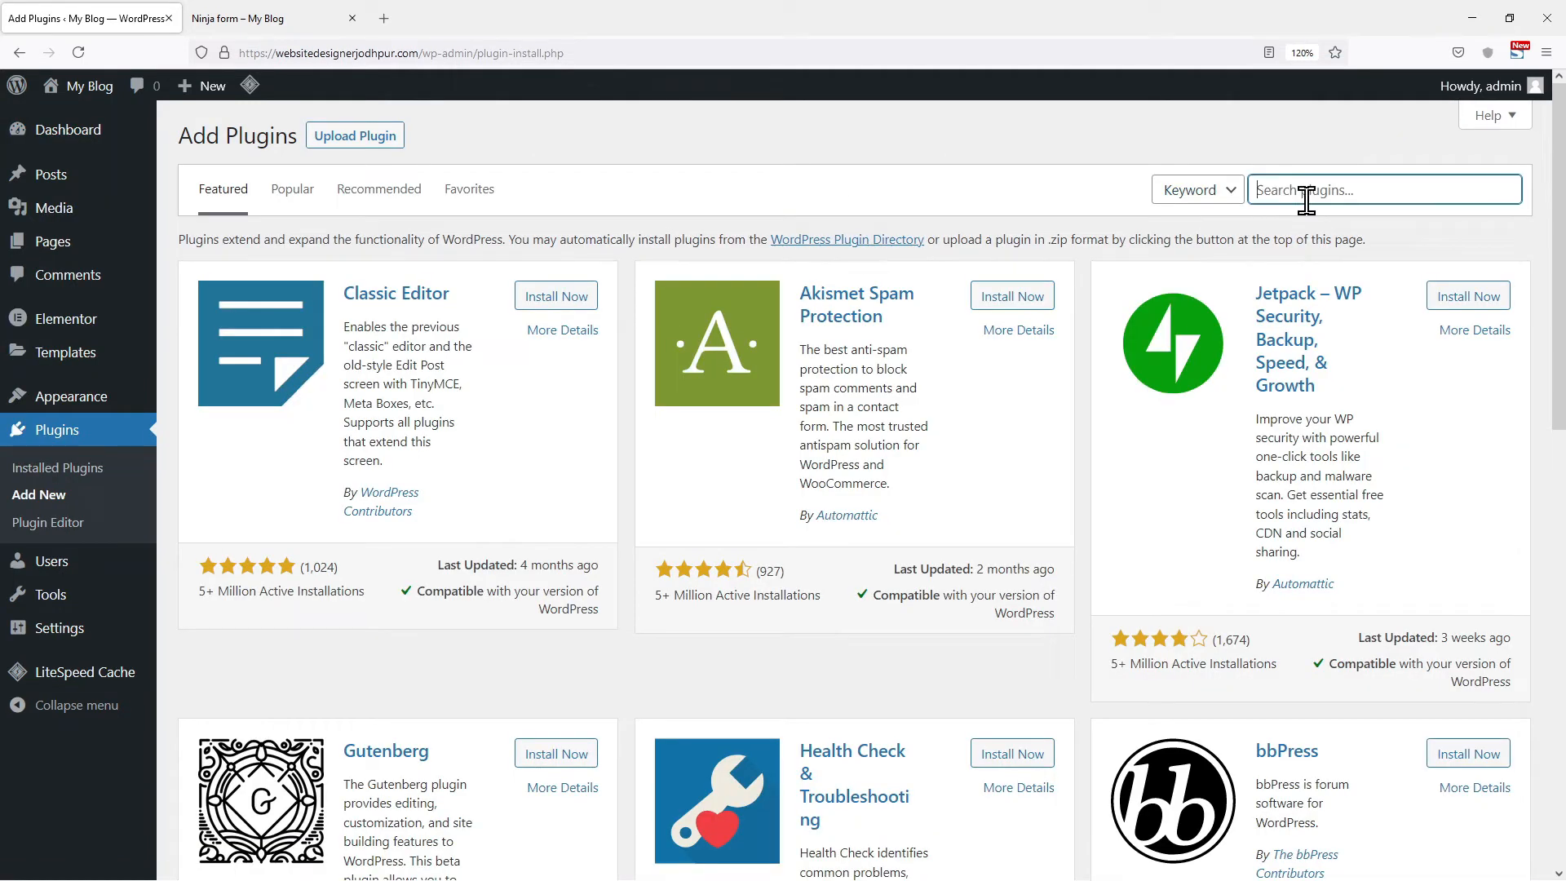
text(ninja form)
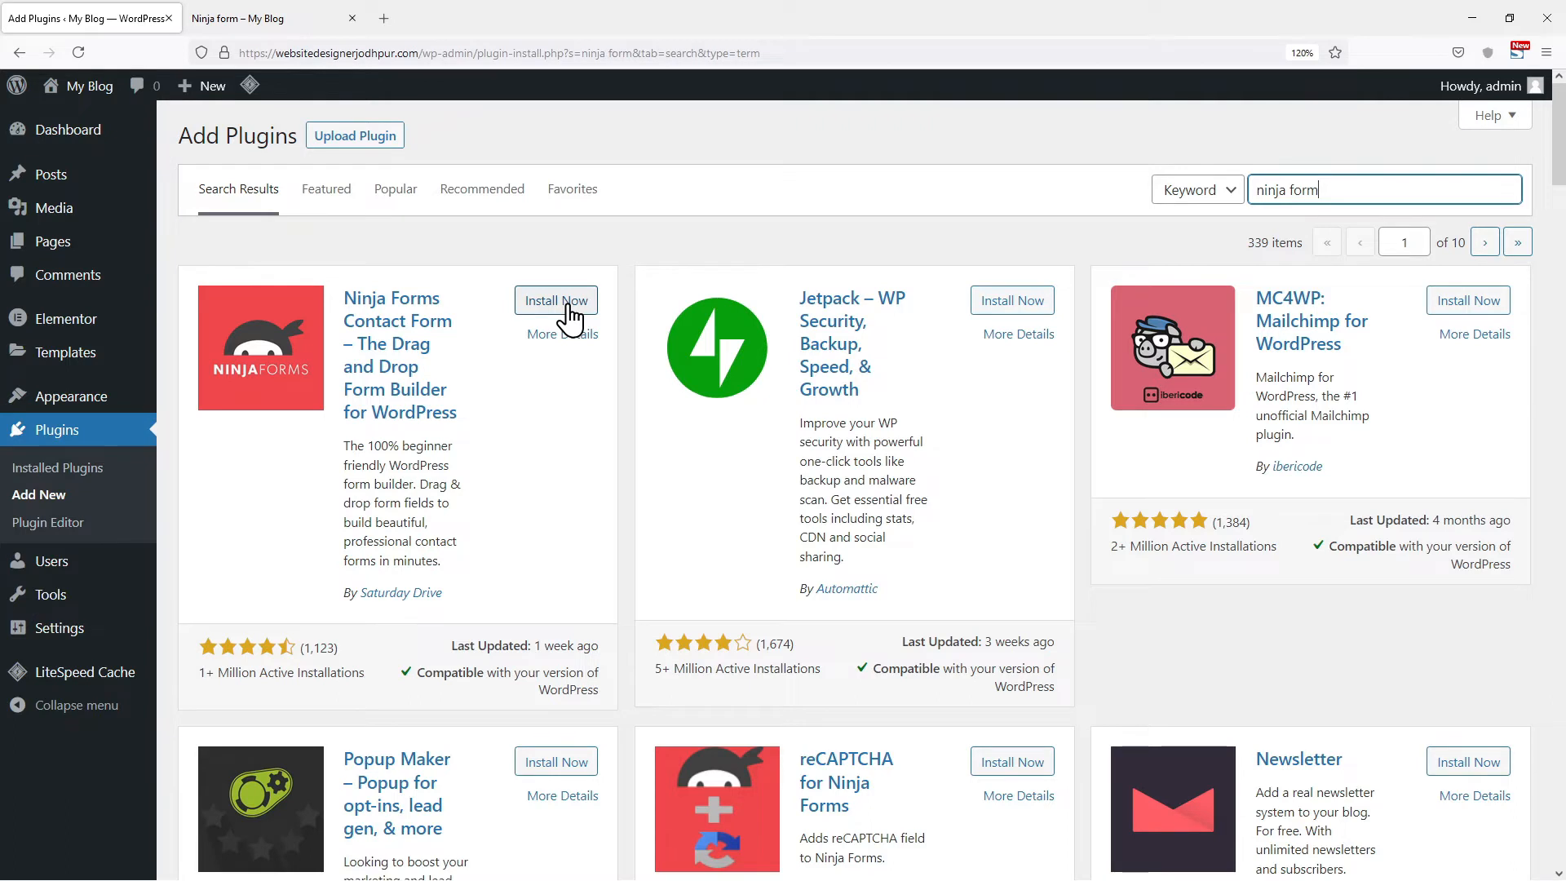
click(555, 300)
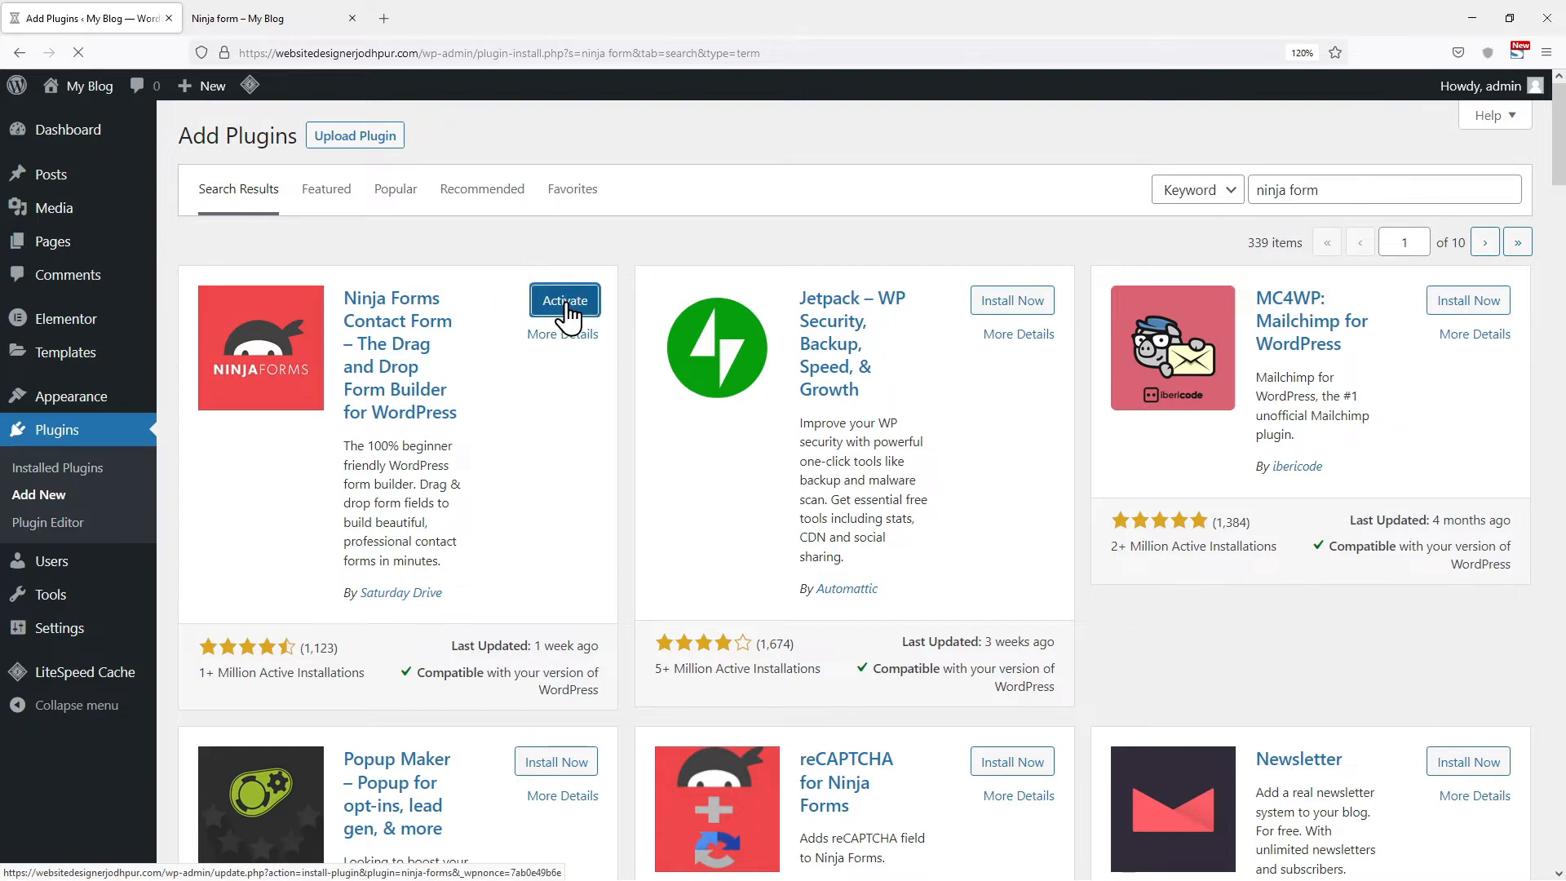
click(565, 300)
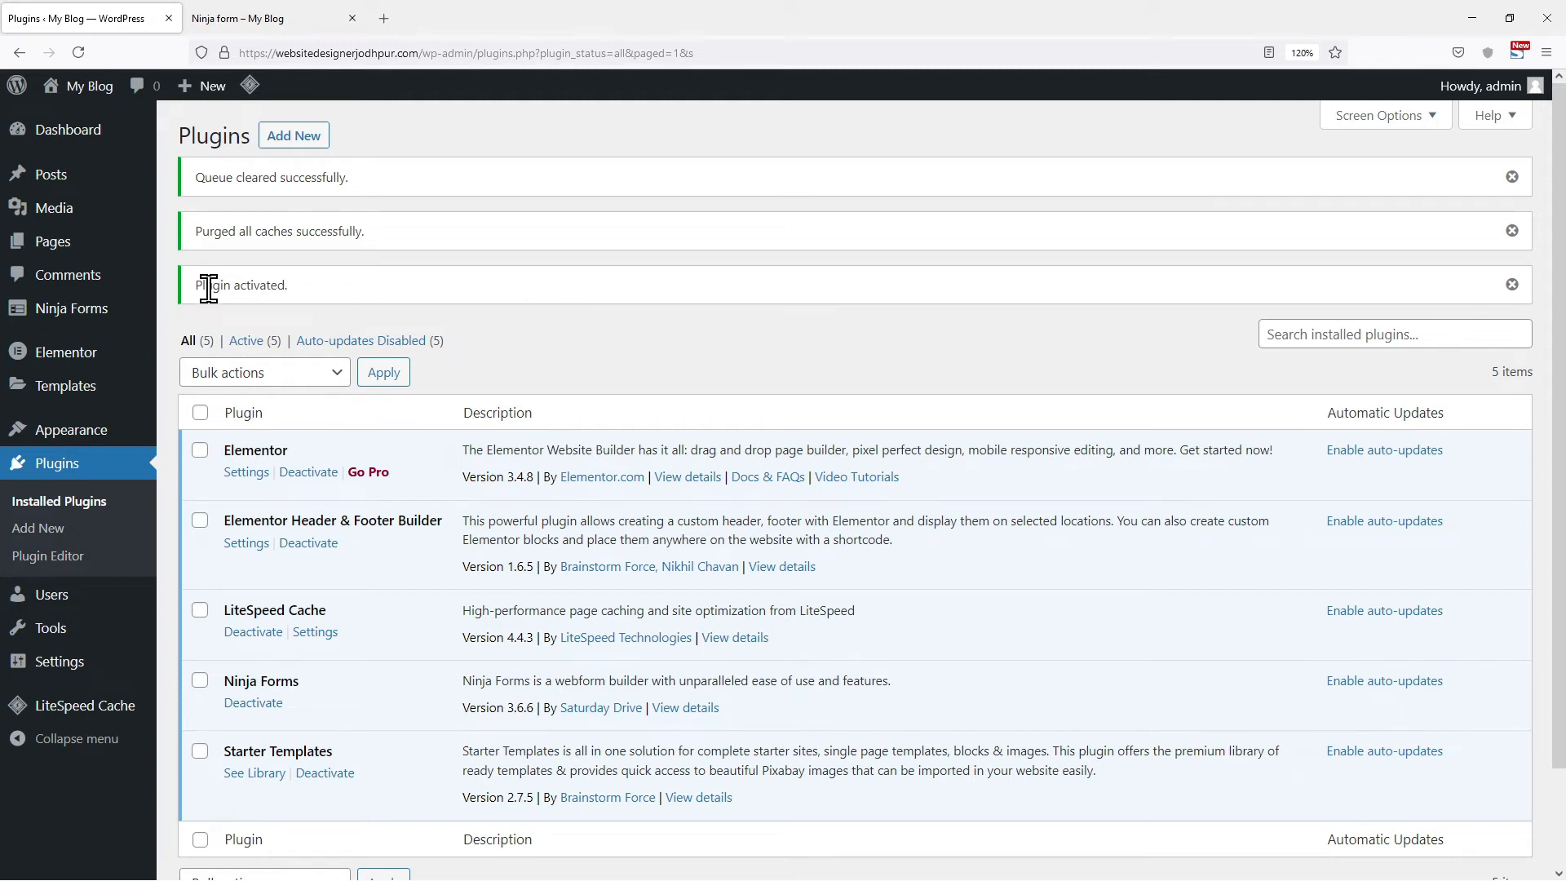
mouse_move(72, 308)
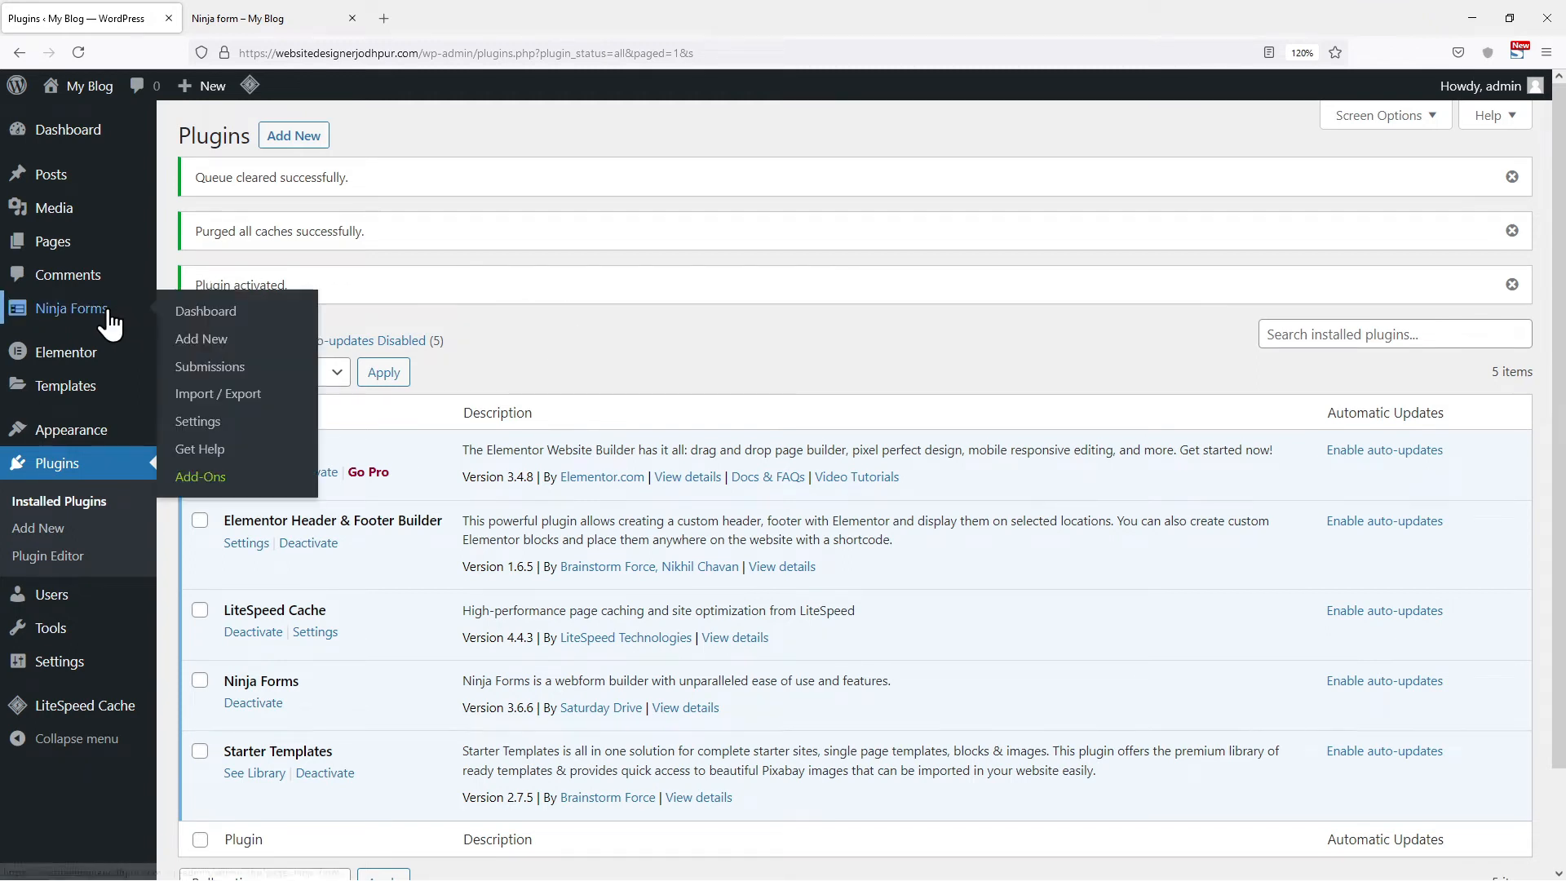
mouse_move(201, 339)
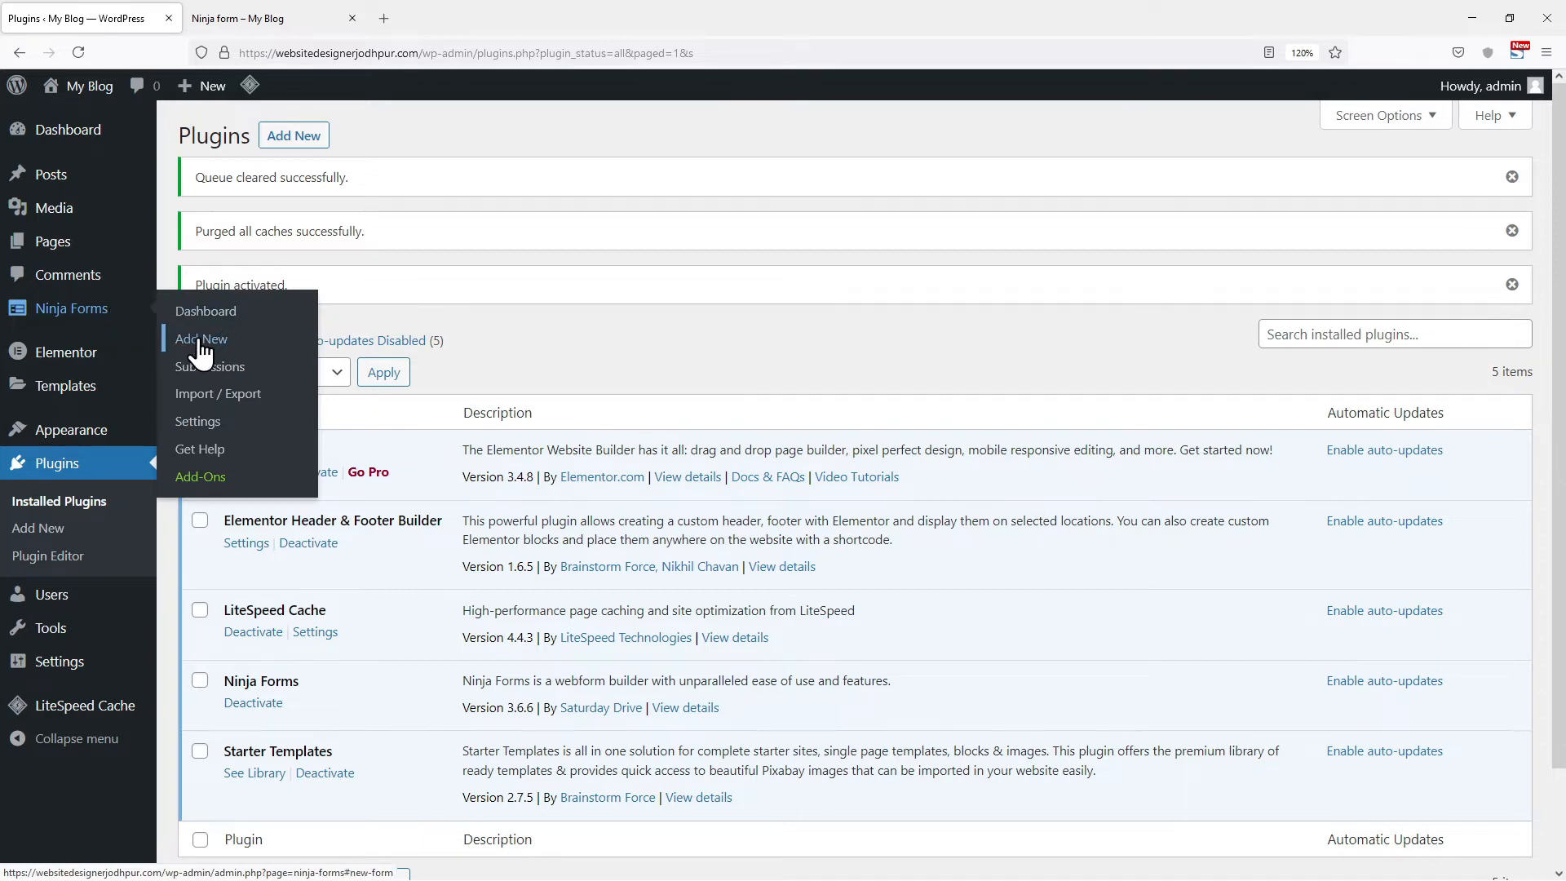
Create a new Ninja Forms form using the Blank Form template.
click(201, 339)
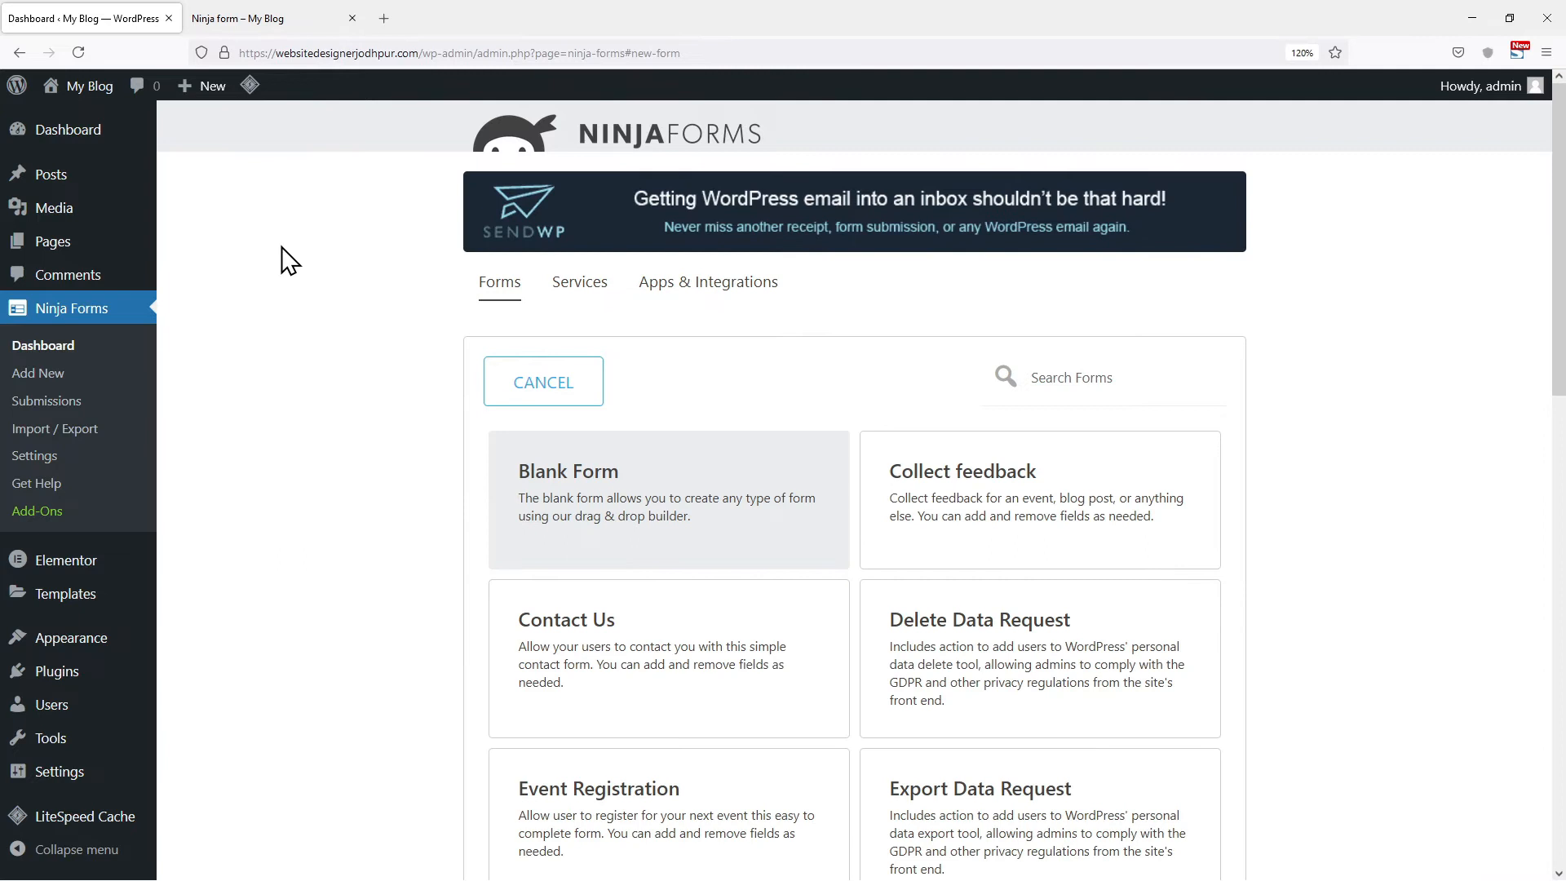
mouse_move(533, 425)
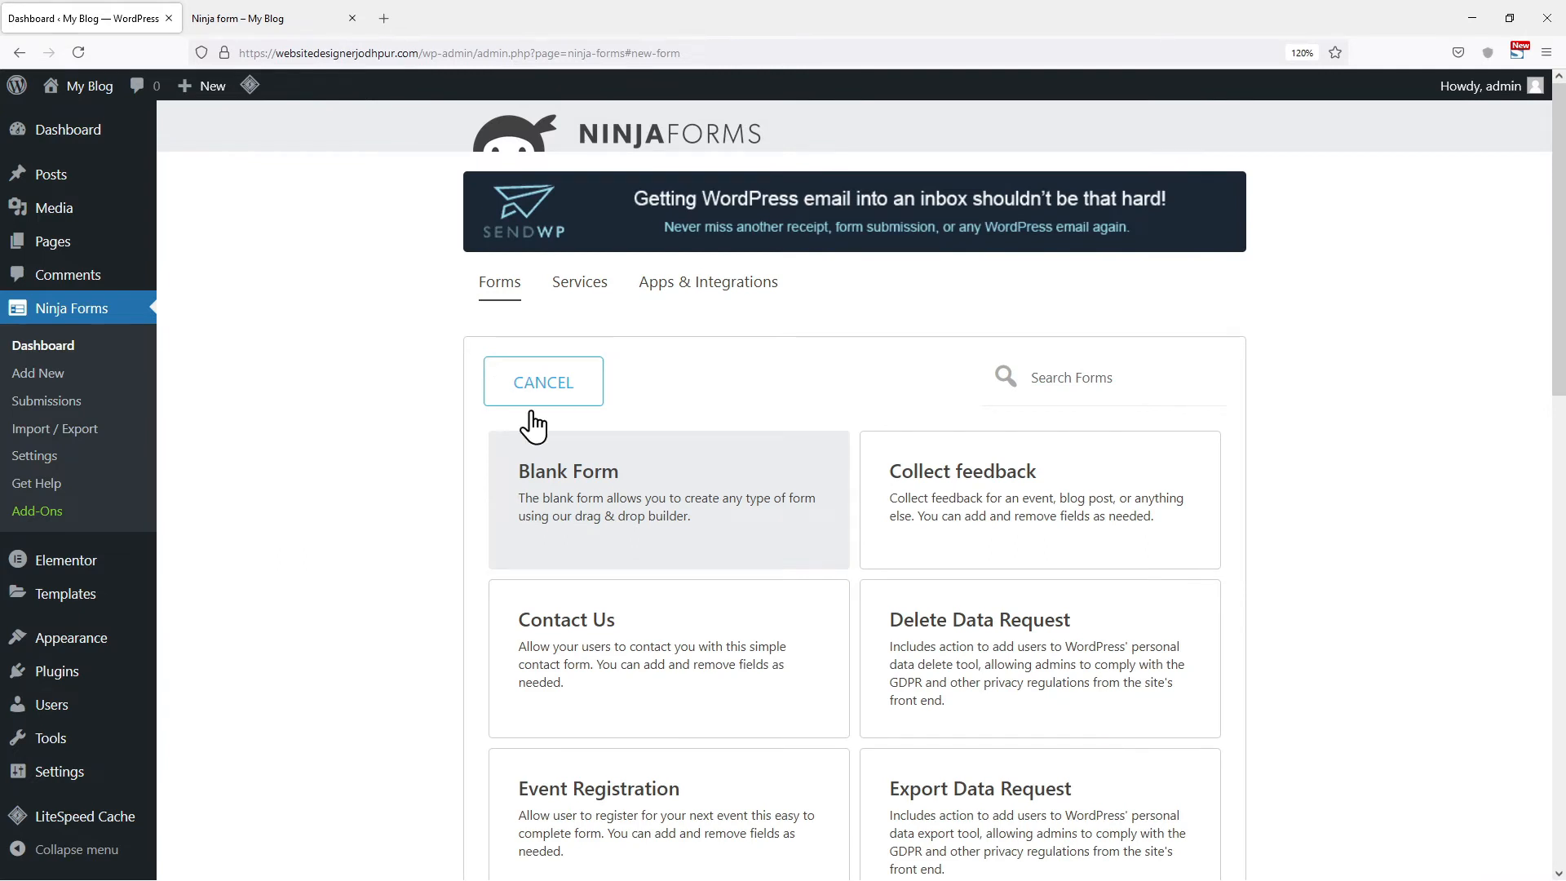
click(659, 500)
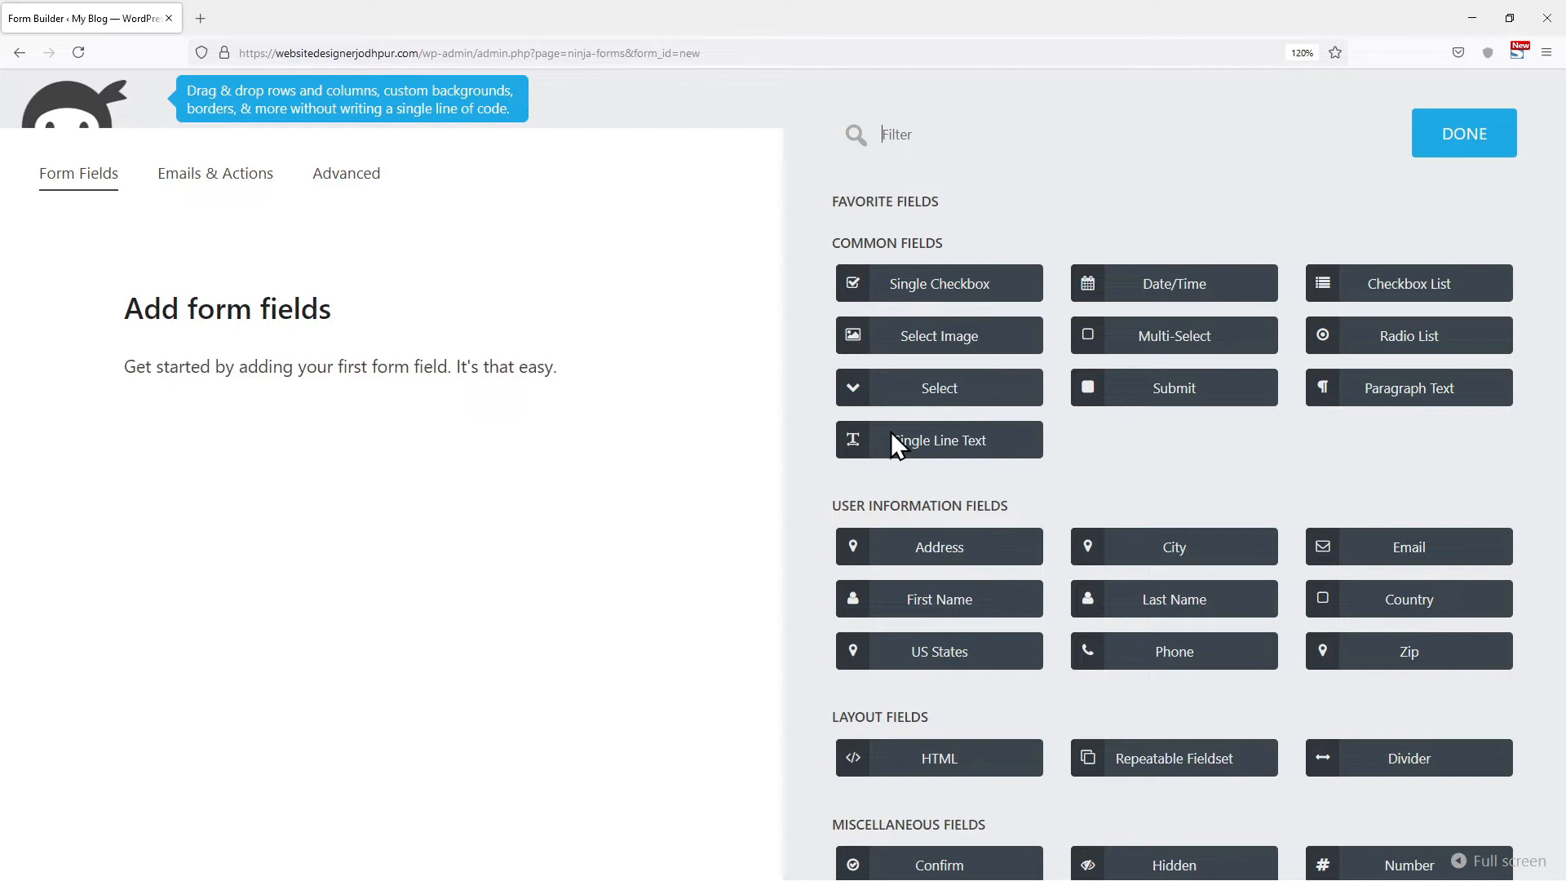
mouse_move(976, 587)
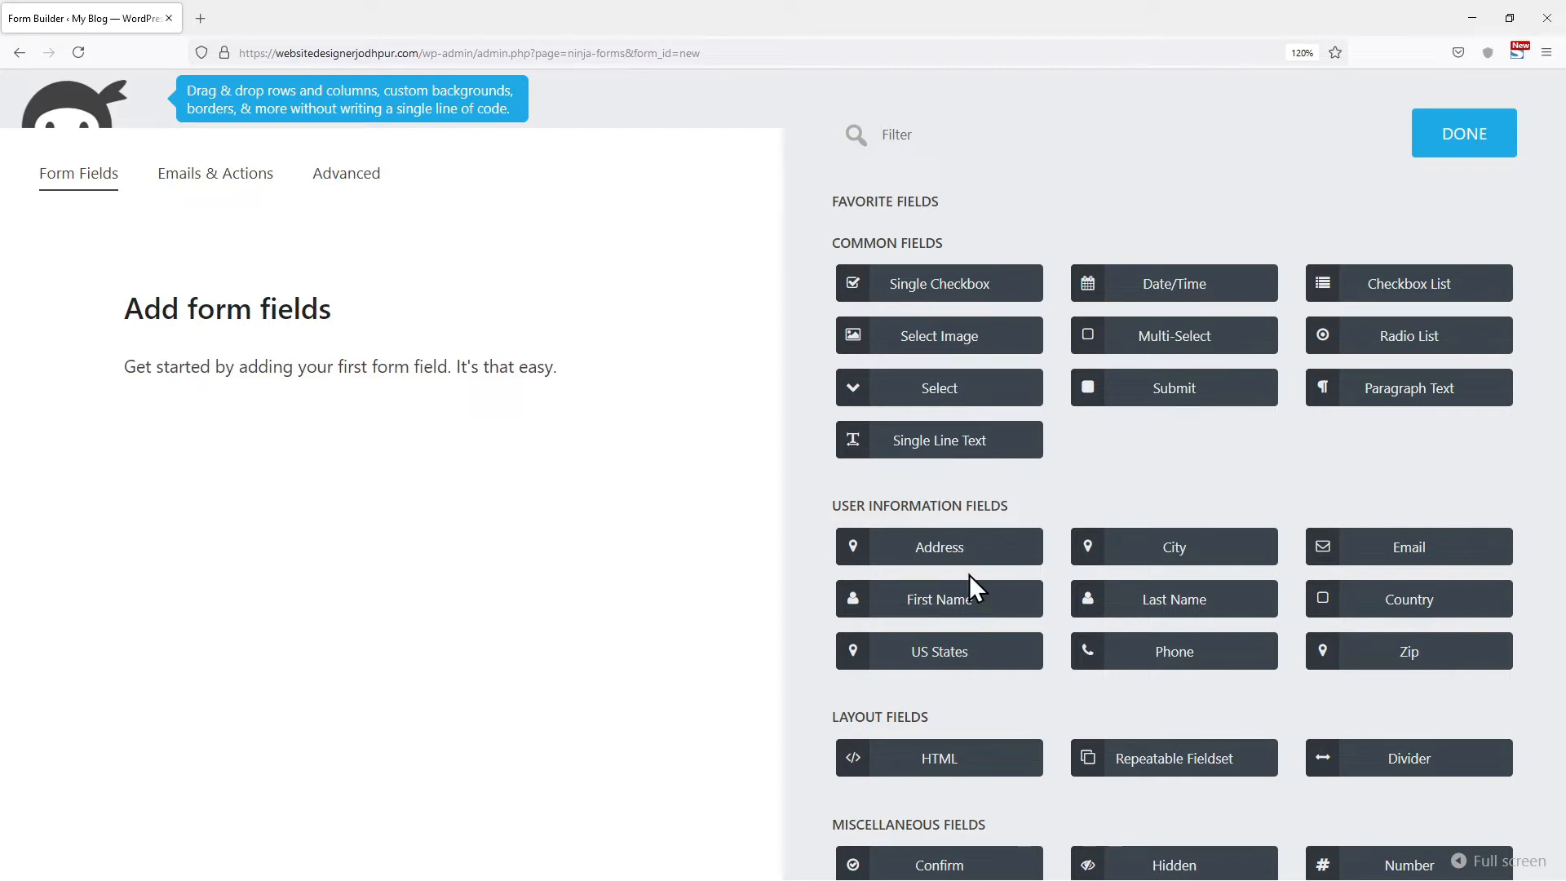
Add First Name, Last Name and Email user-information fields, then close the field picker.
click(939, 599)
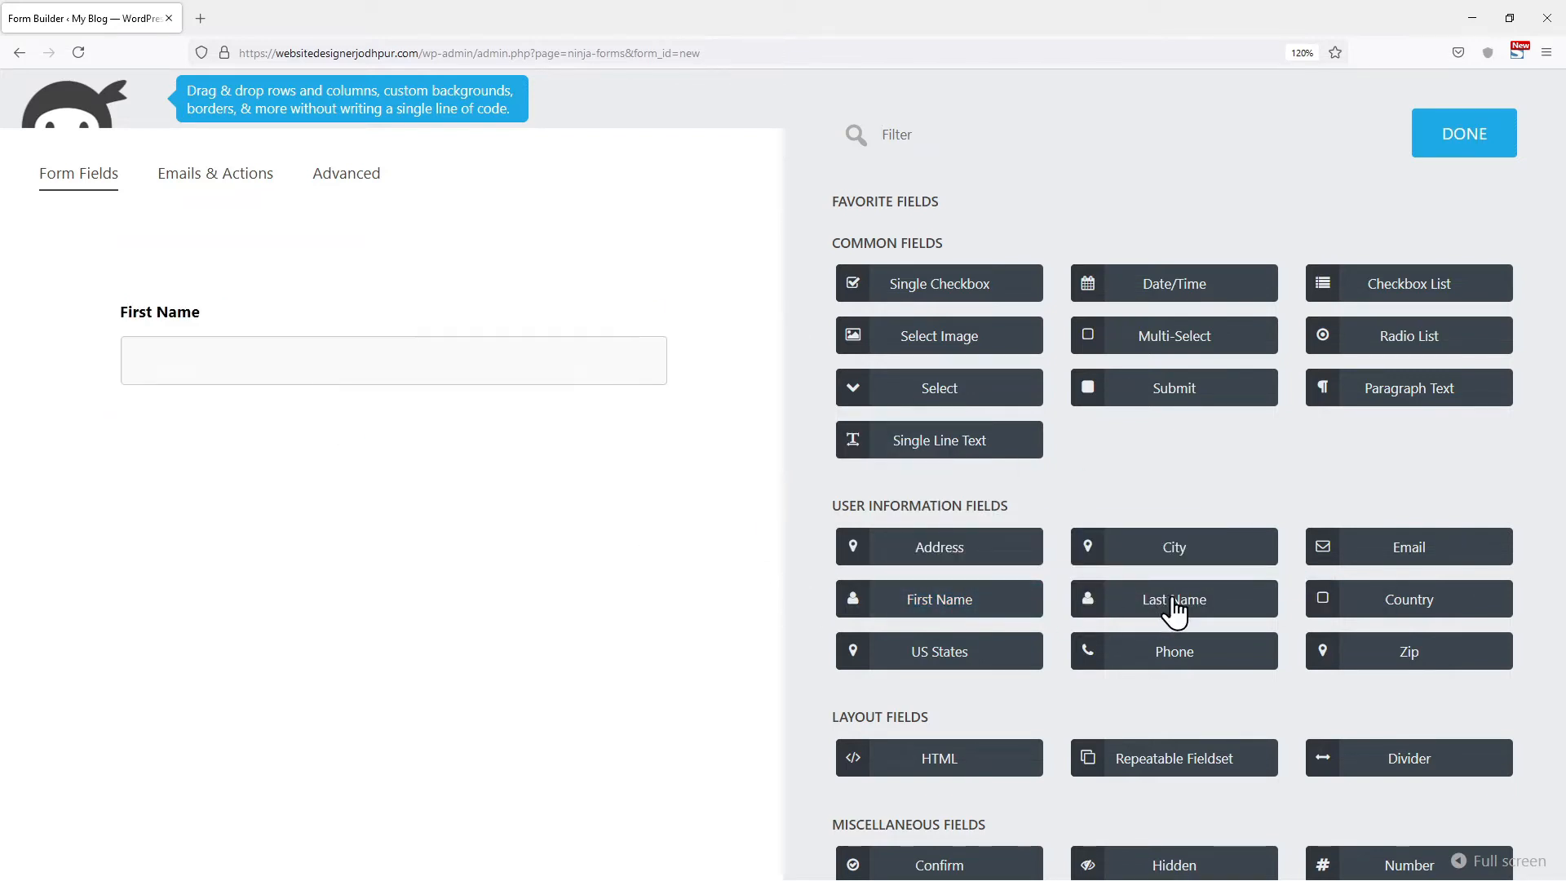
click(1173, 599)
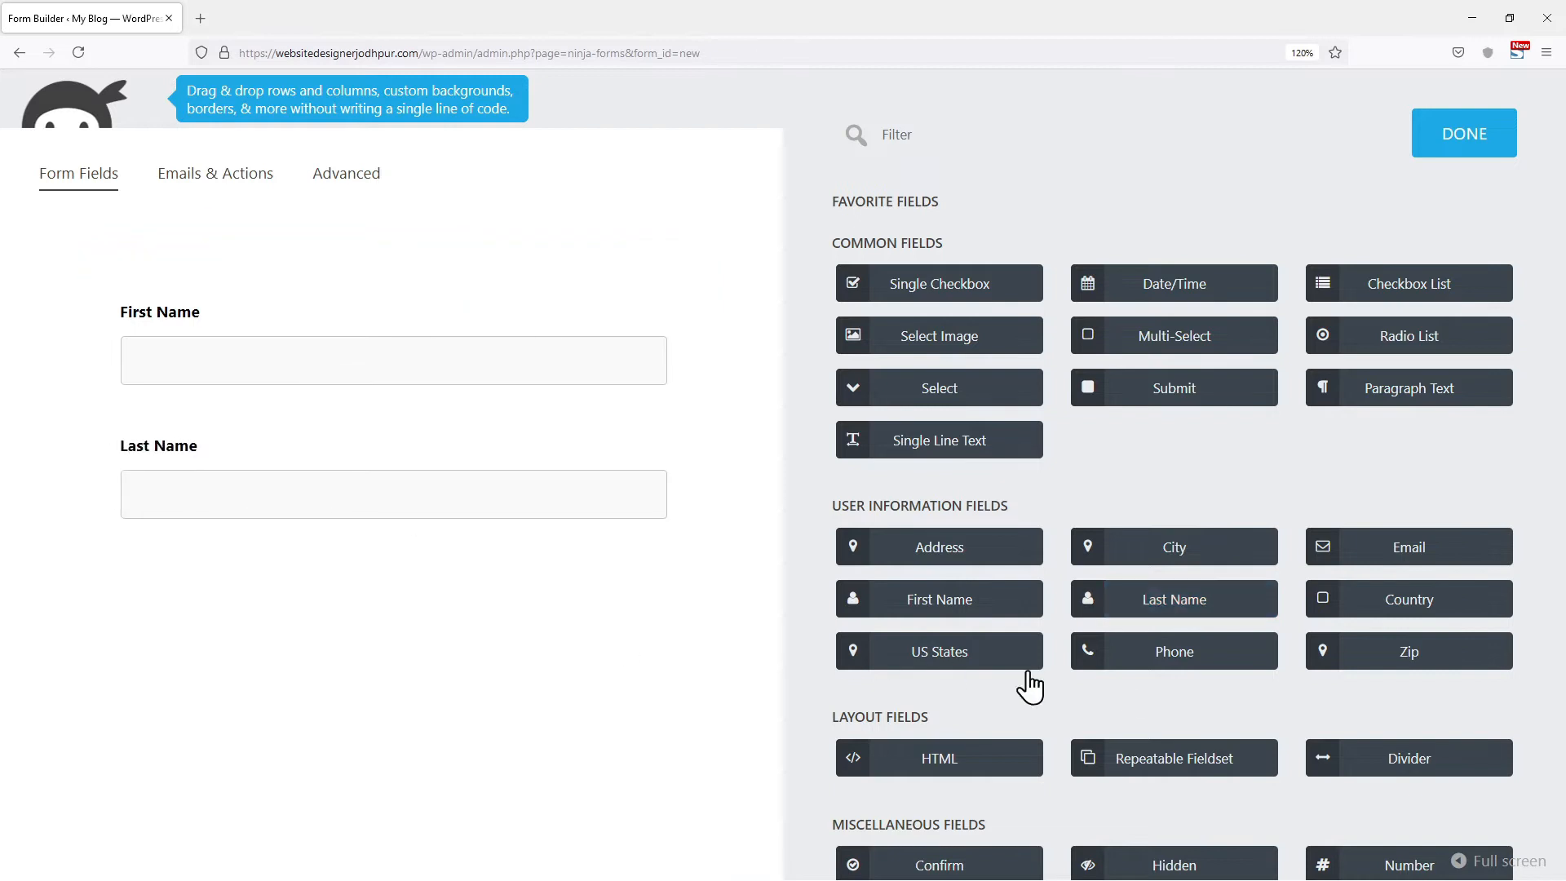
mouse_move(1420, 554)
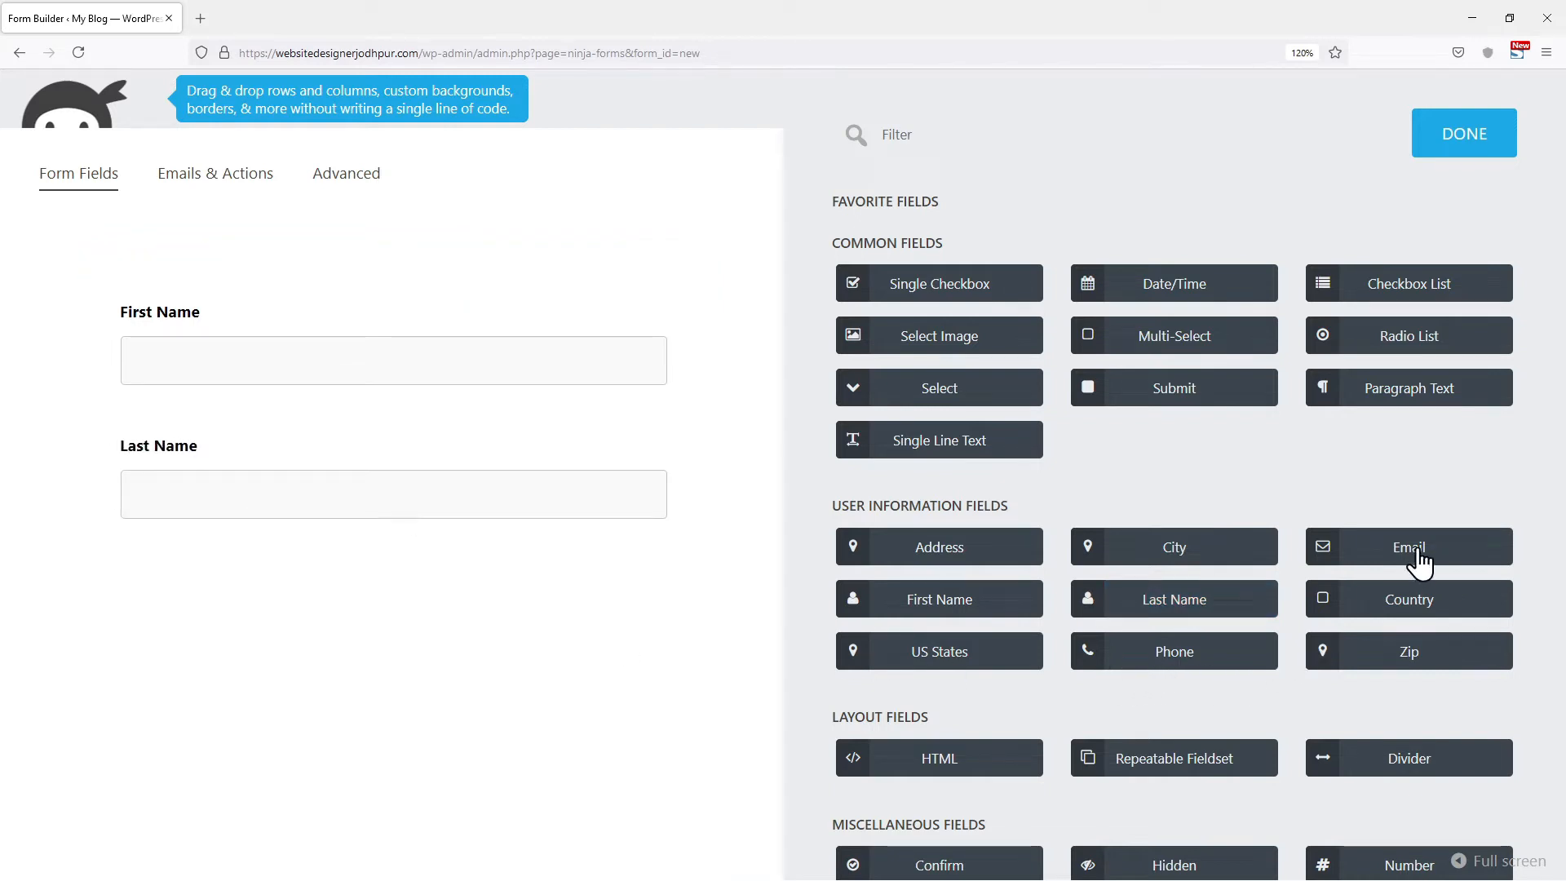
click(1408, 546)
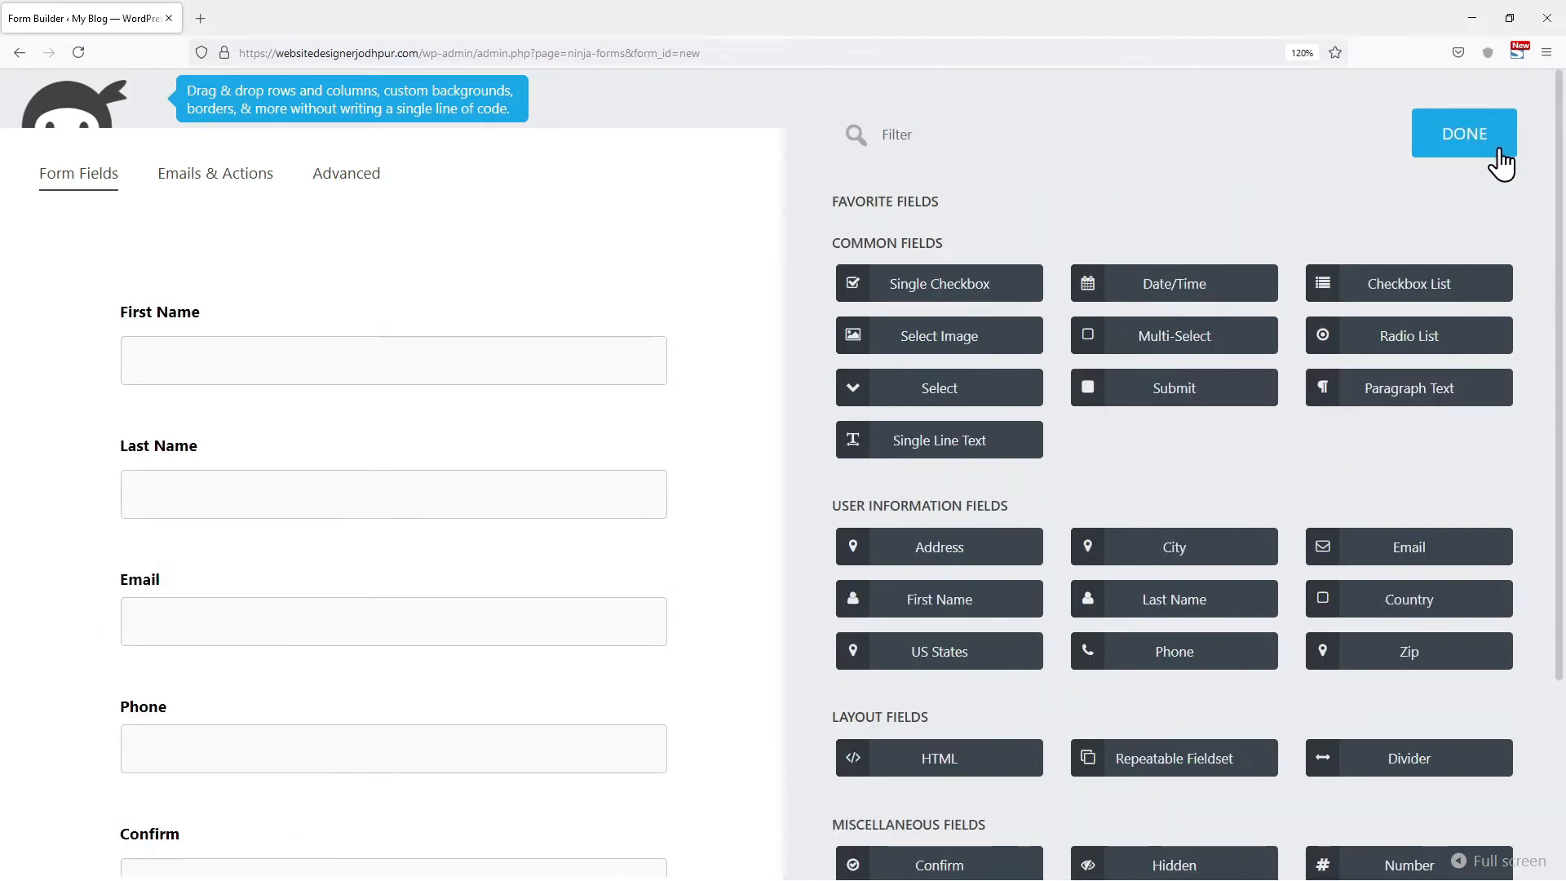
click(1463, 133)
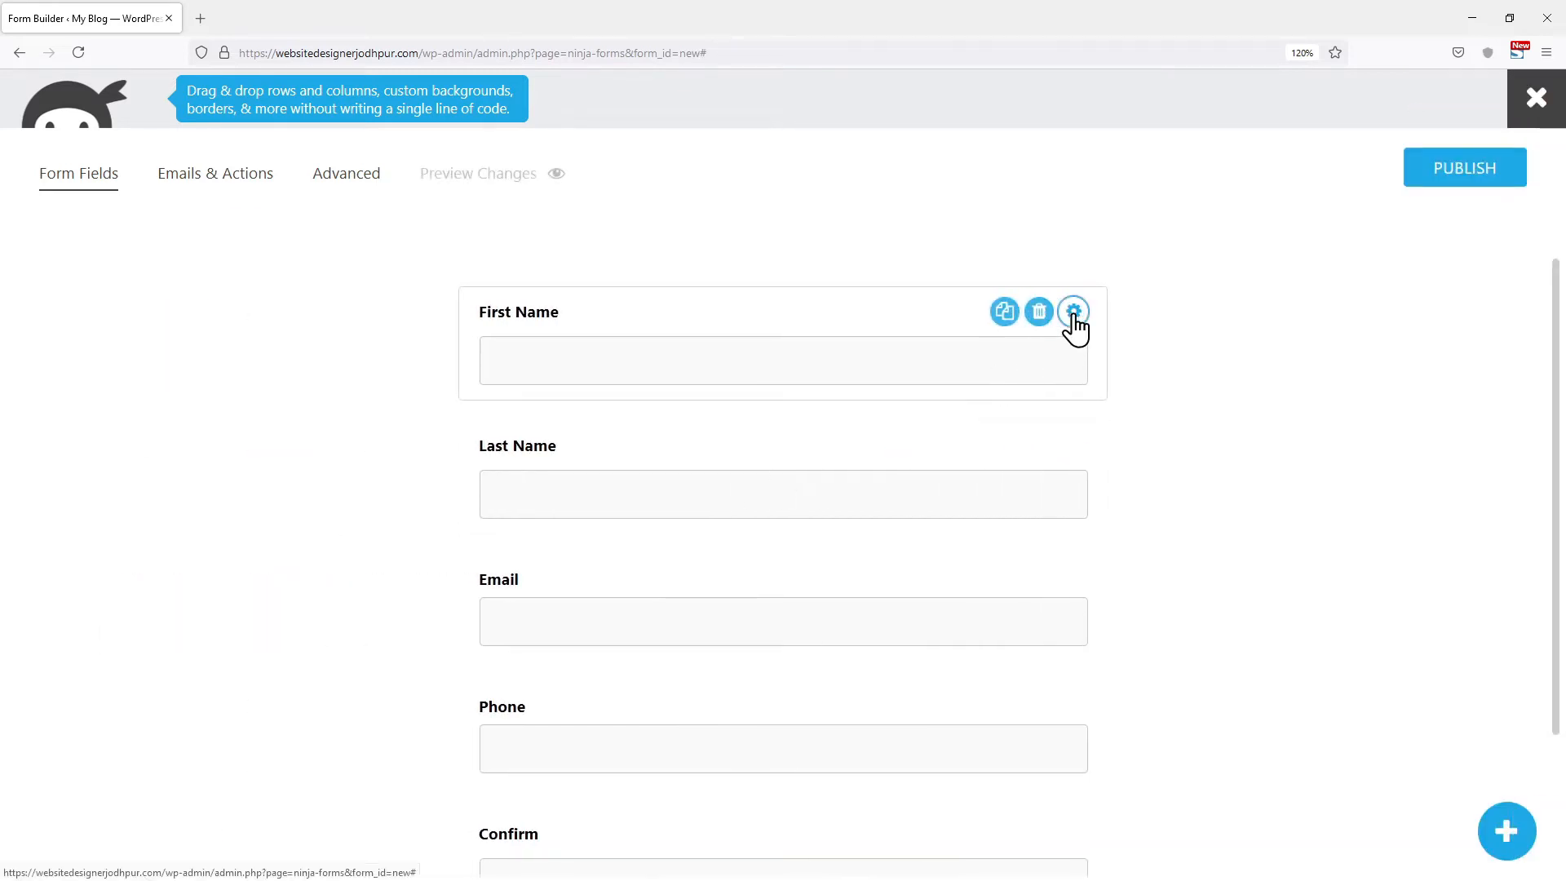
Mark the First Name and Last Name fields required, then publish the form titled 'Ninja form'.
click(1073, 311)
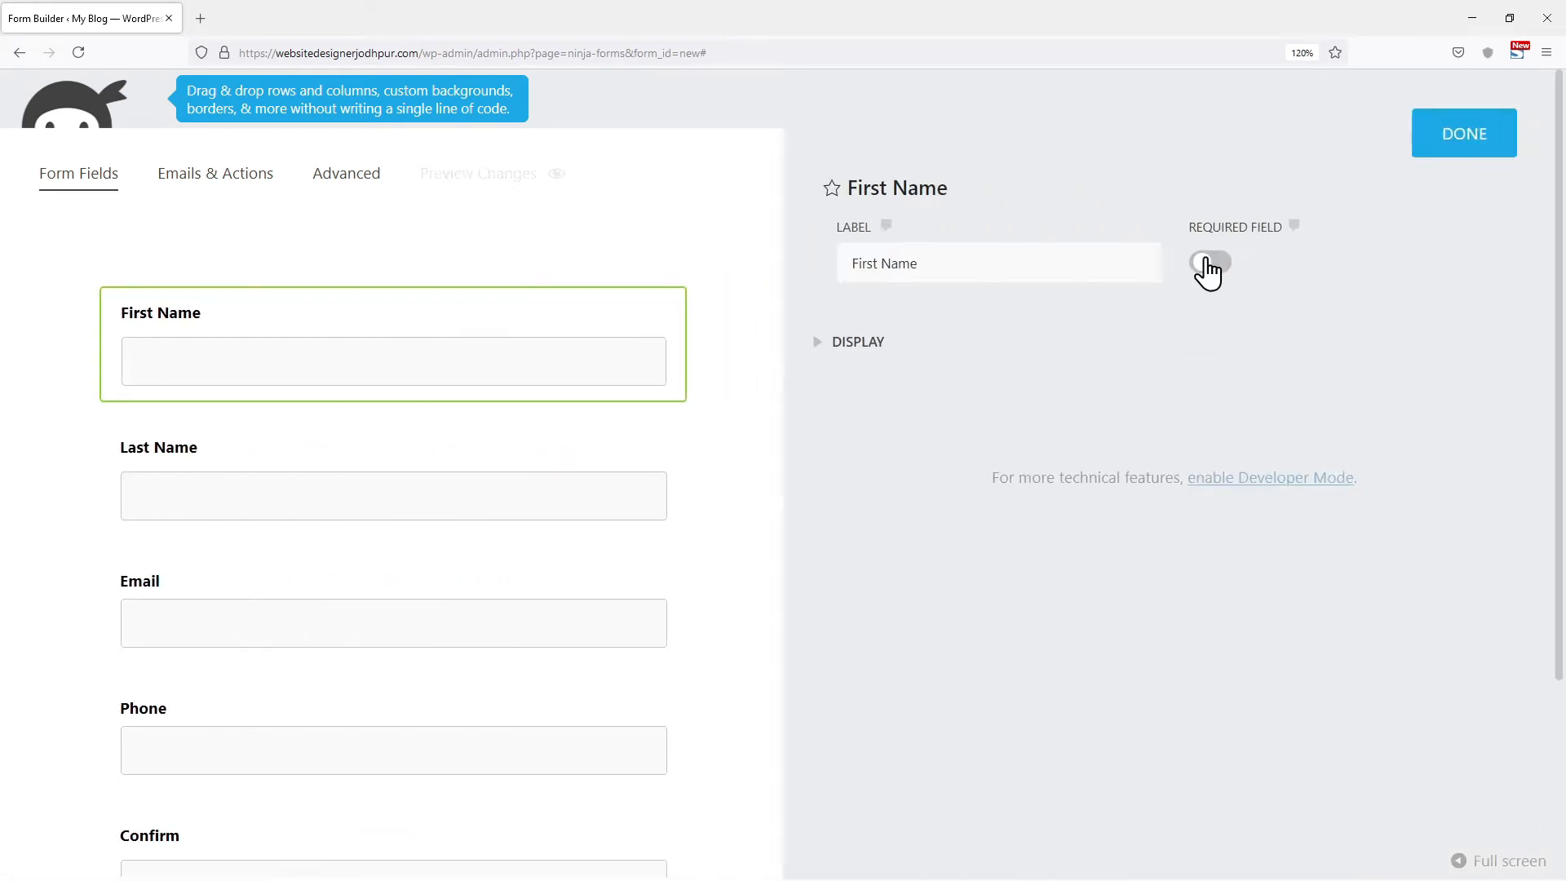
click(1210, 261)
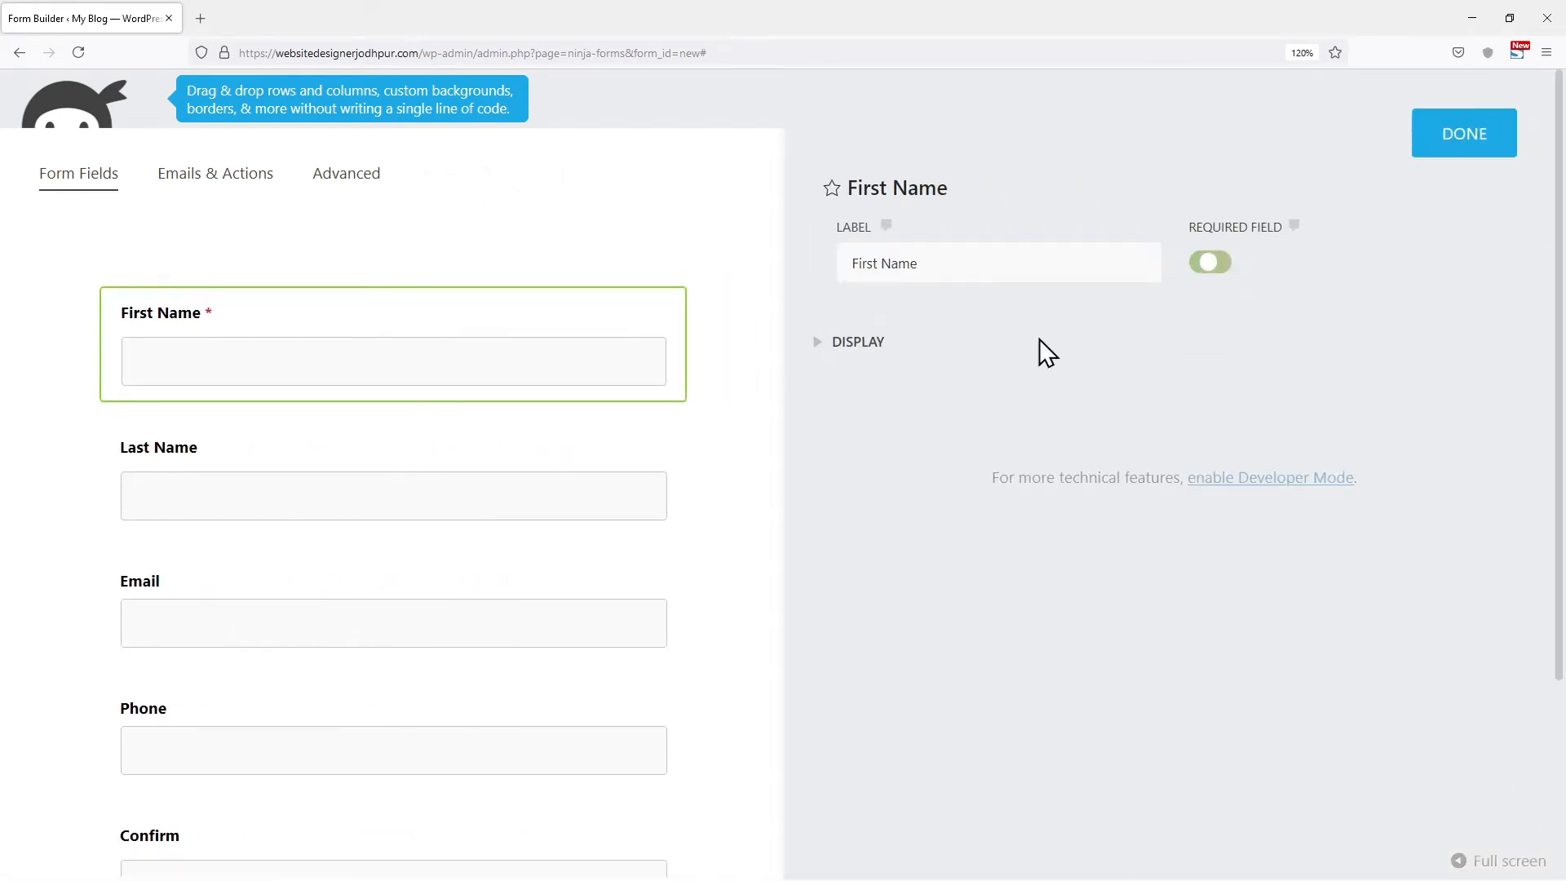
click(1464, 133)
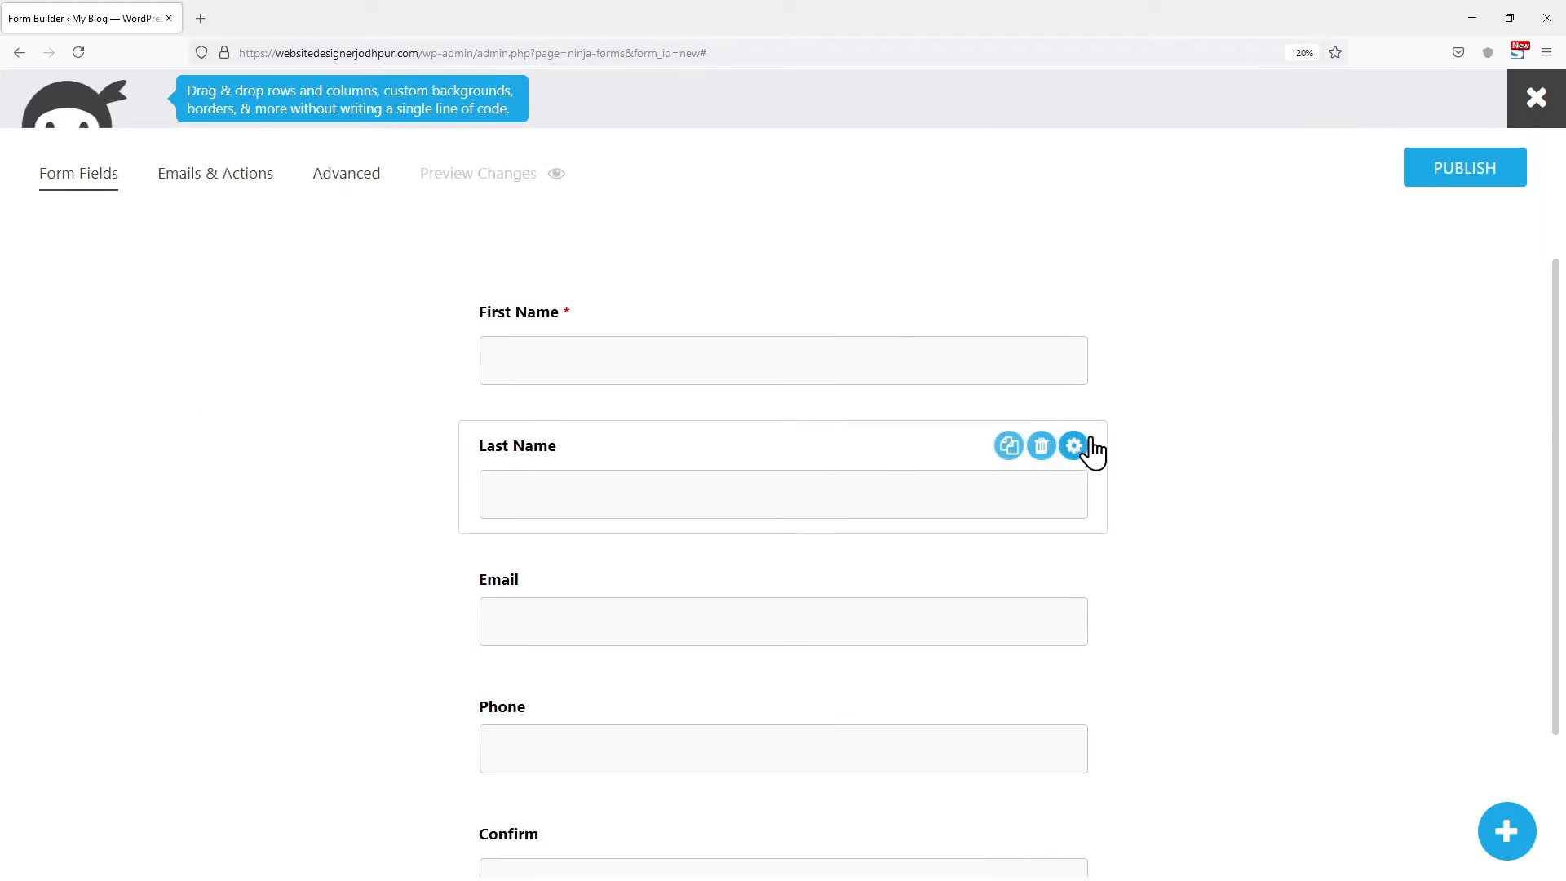
click(1073, 445)
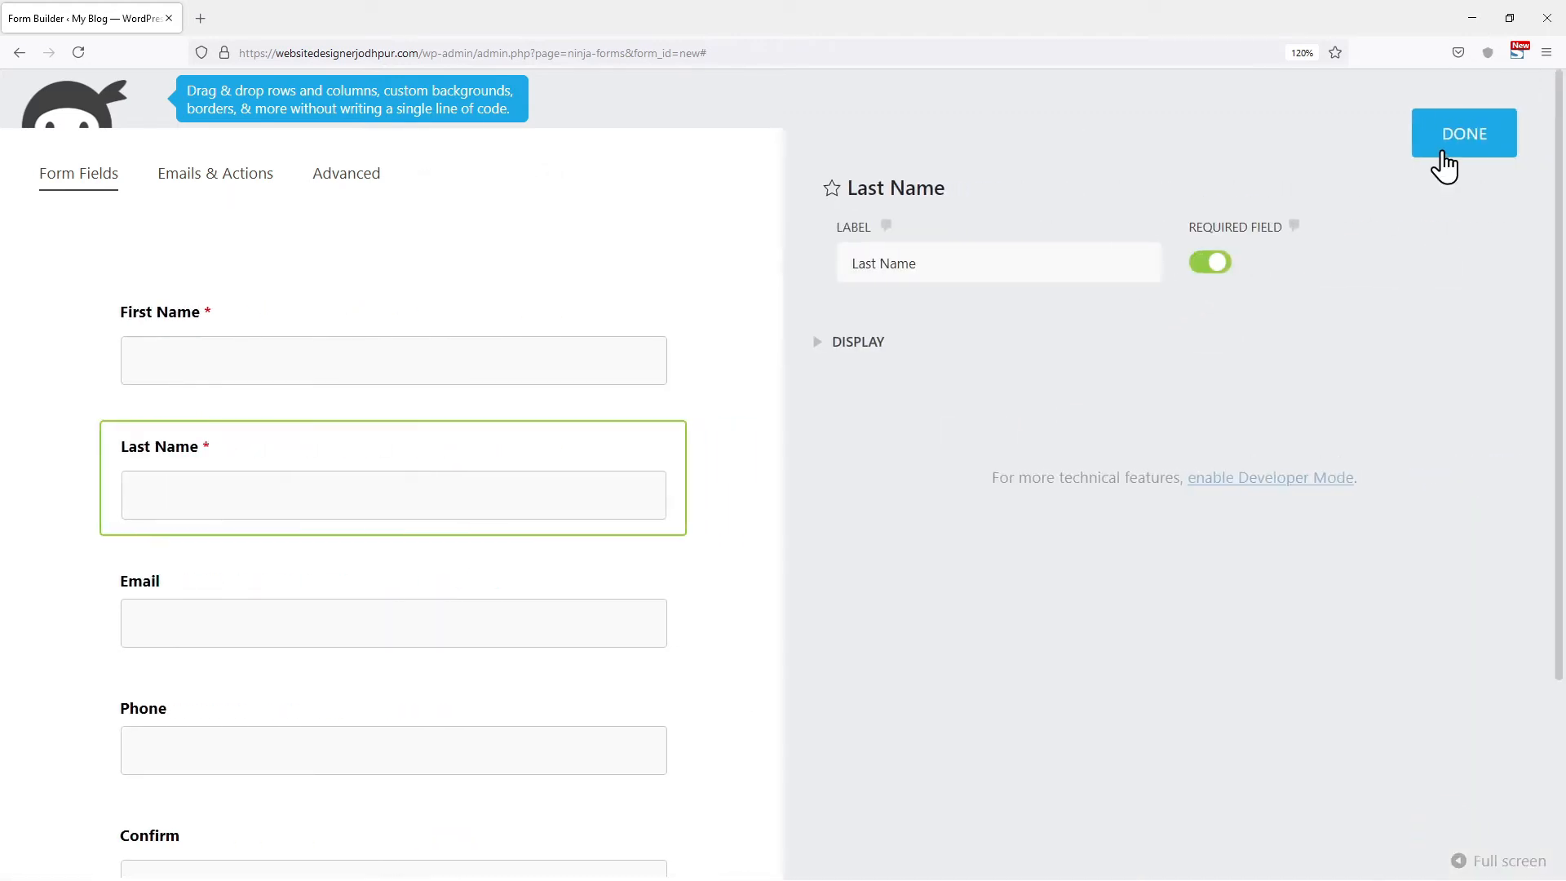
click(1464, 132)
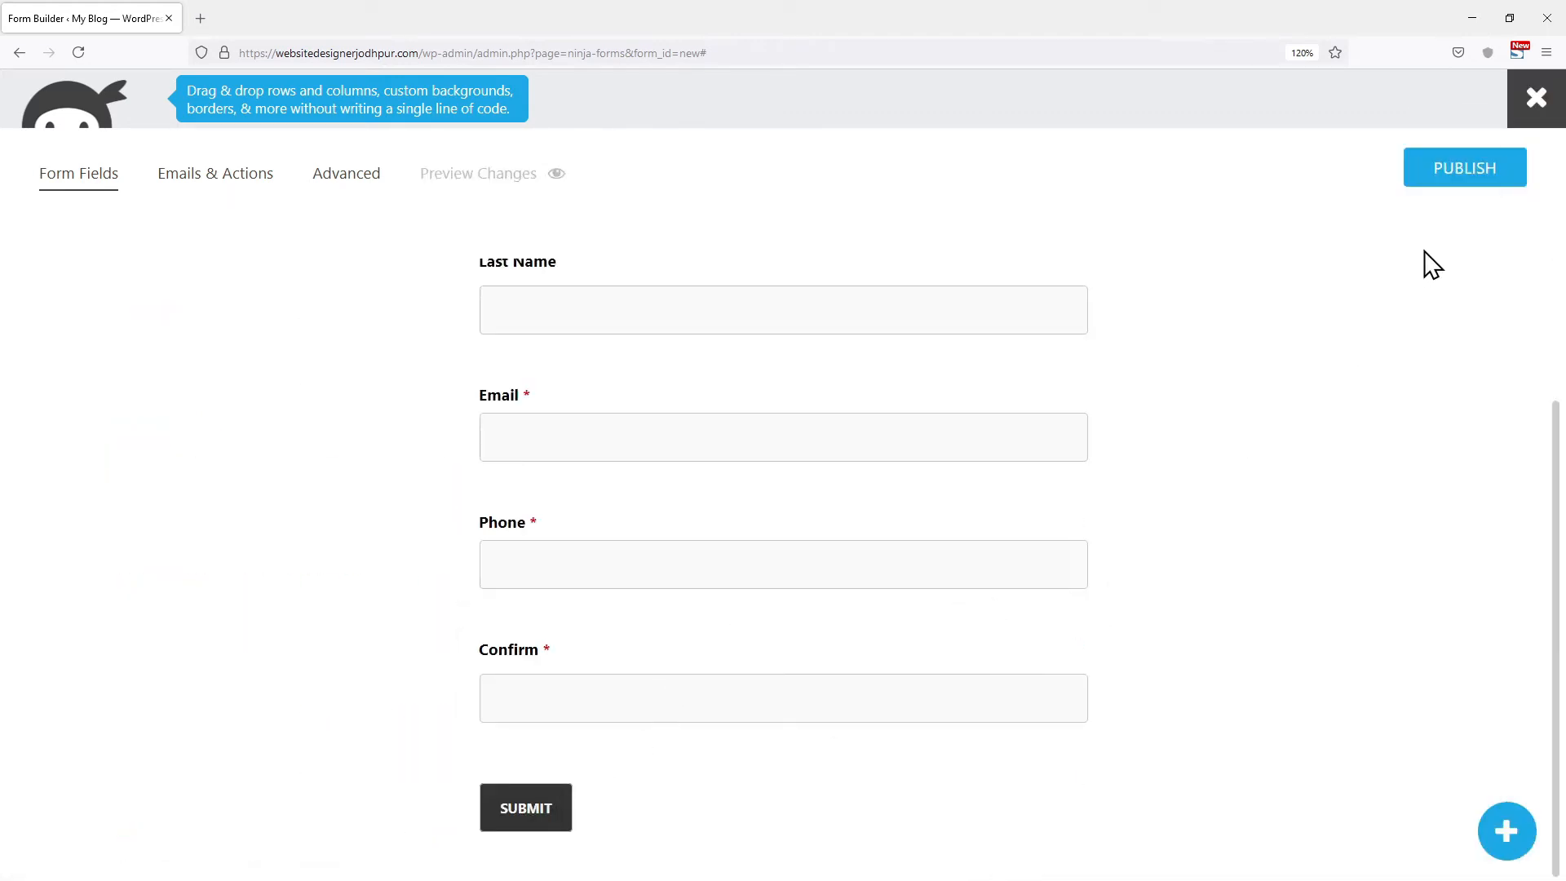
click(1465, 167)
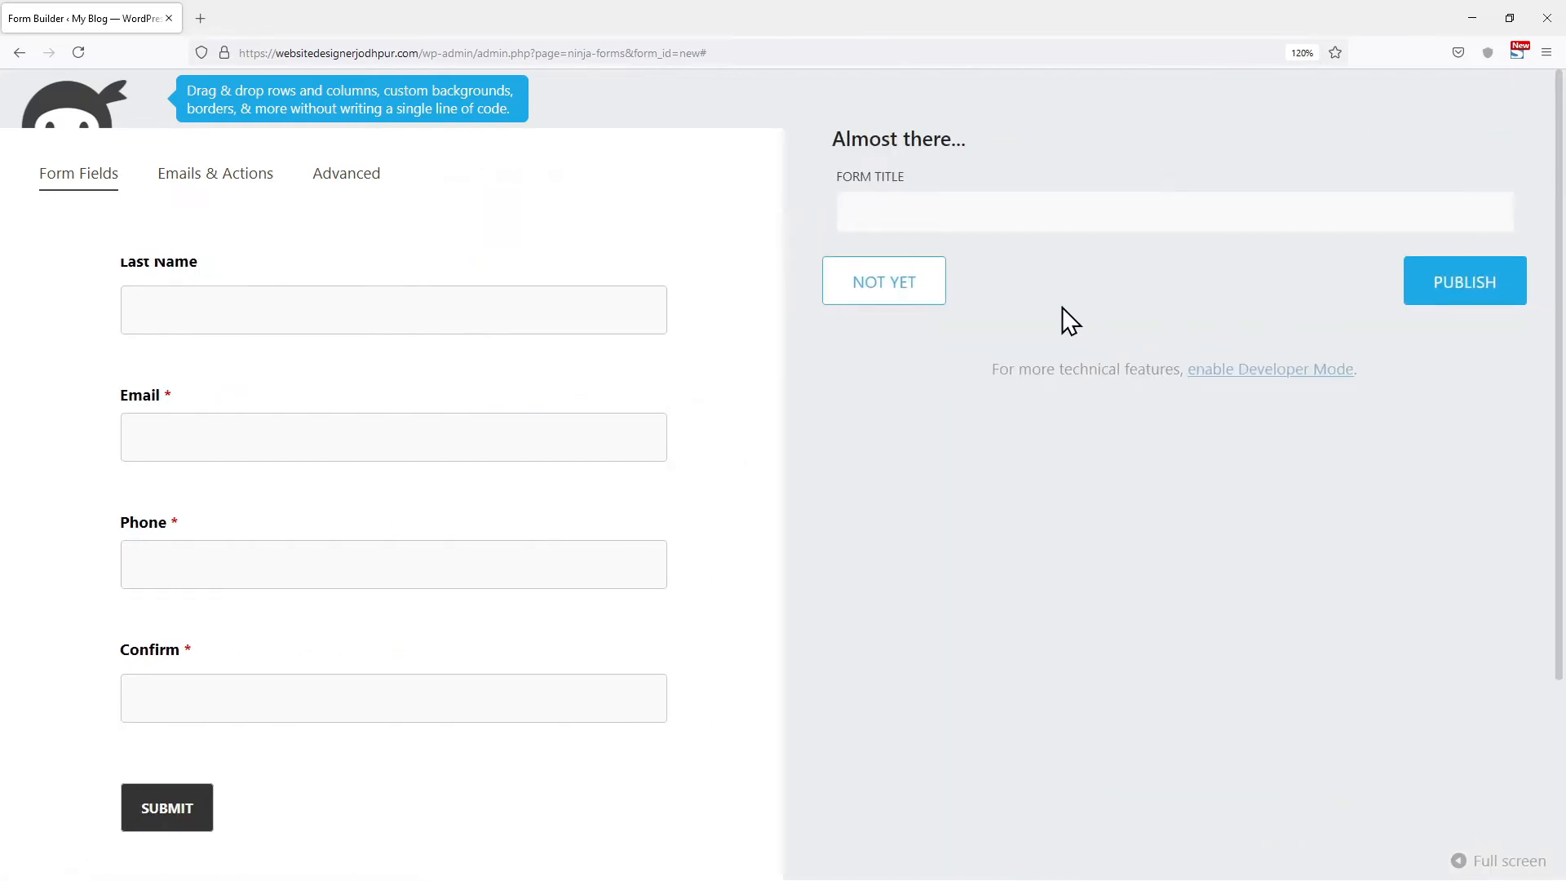
text(Ninj)
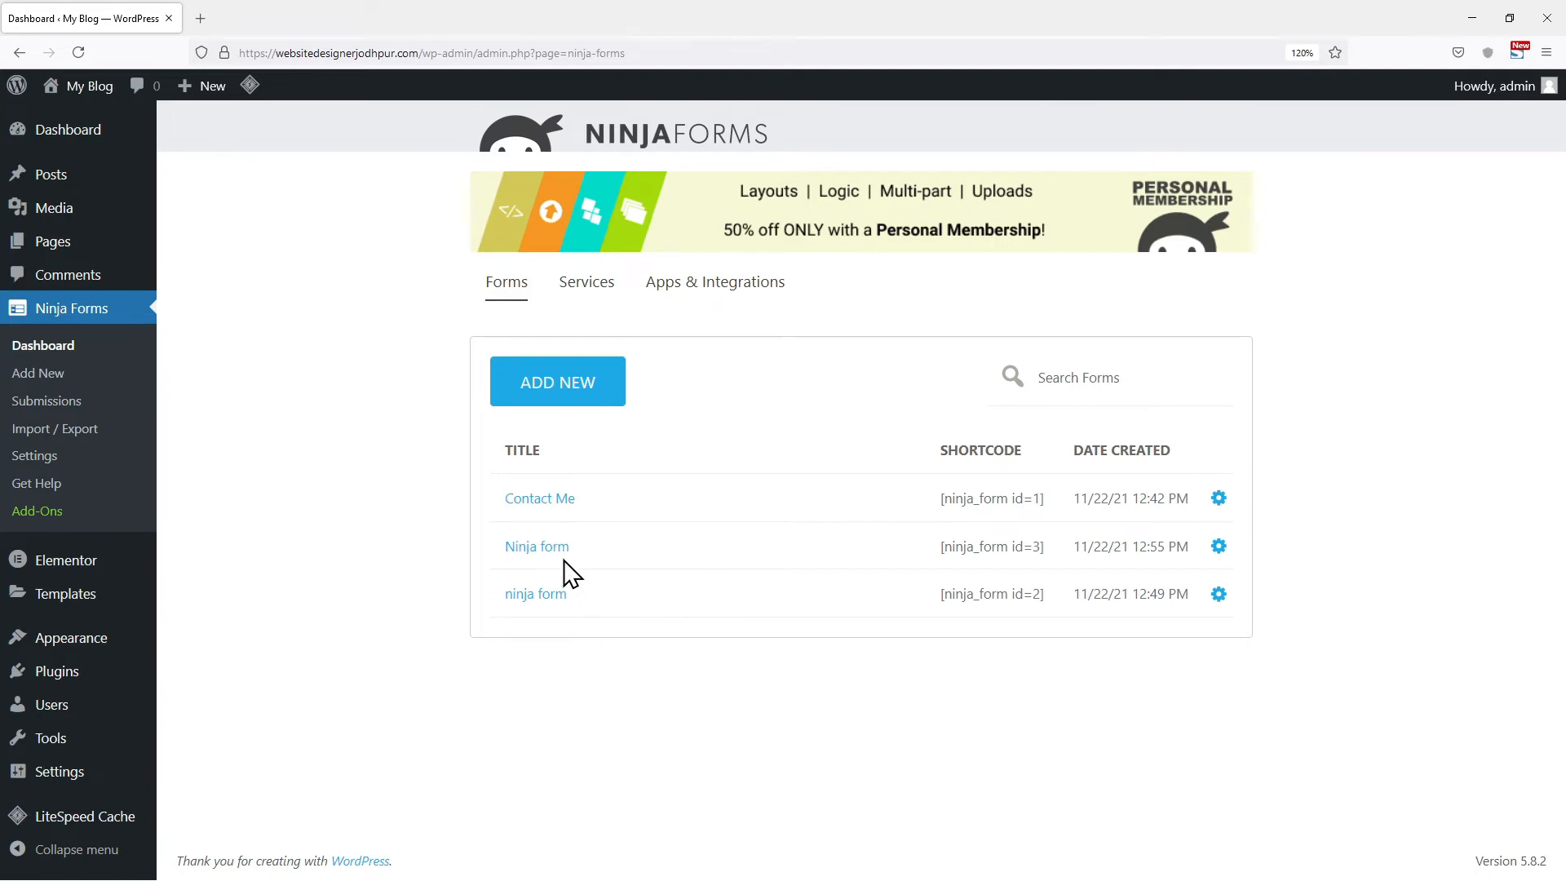
Select the Ninja form shortcode in the forms list and start a new page.
double_click(1003, 547)
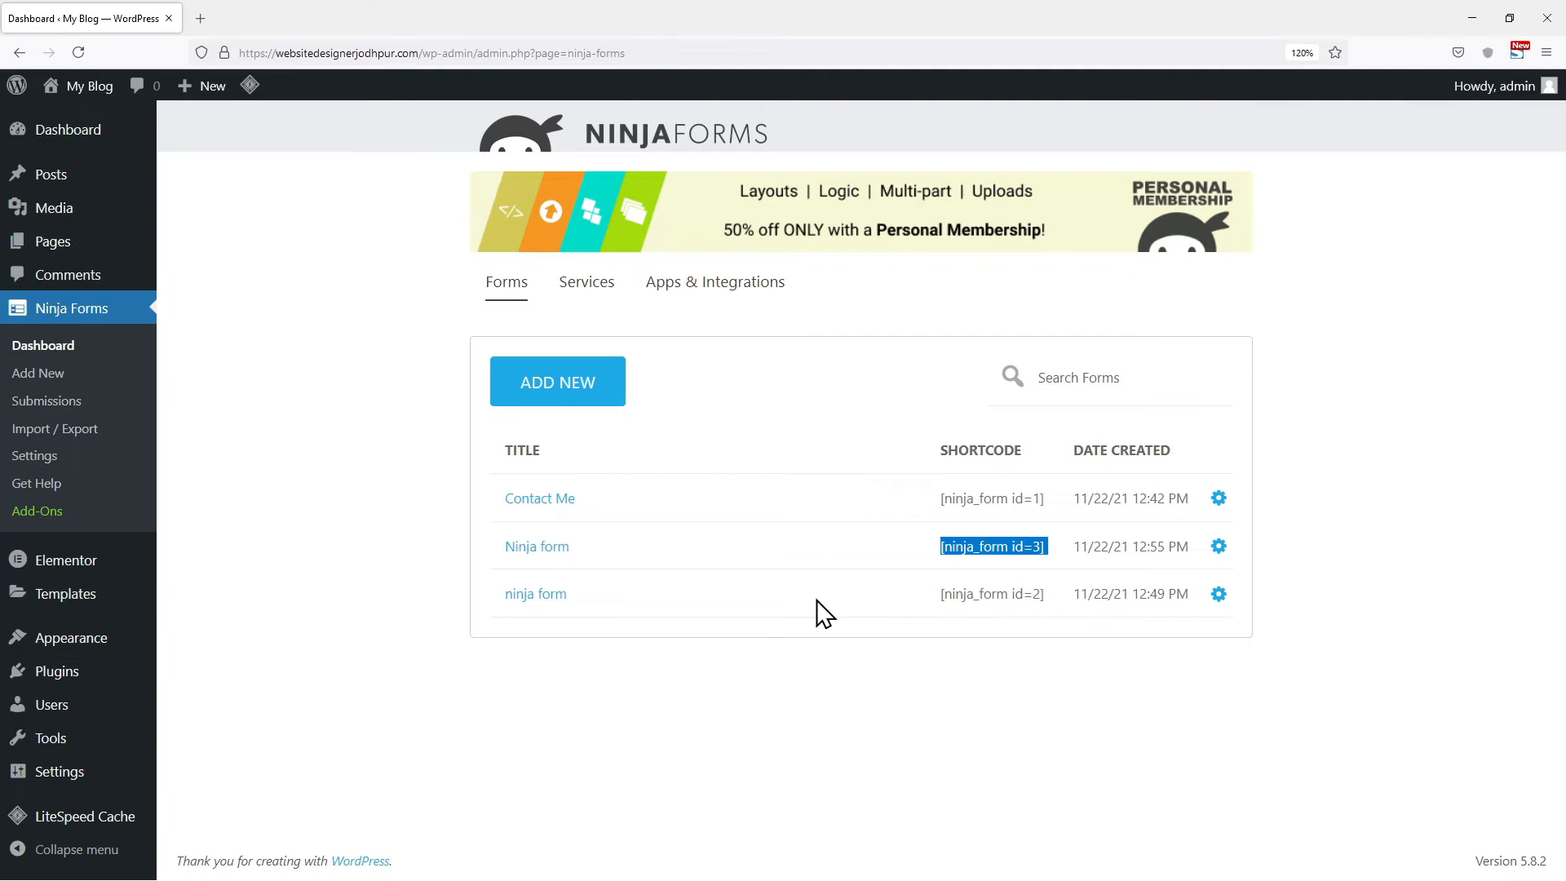
mouse_move(340, 528)
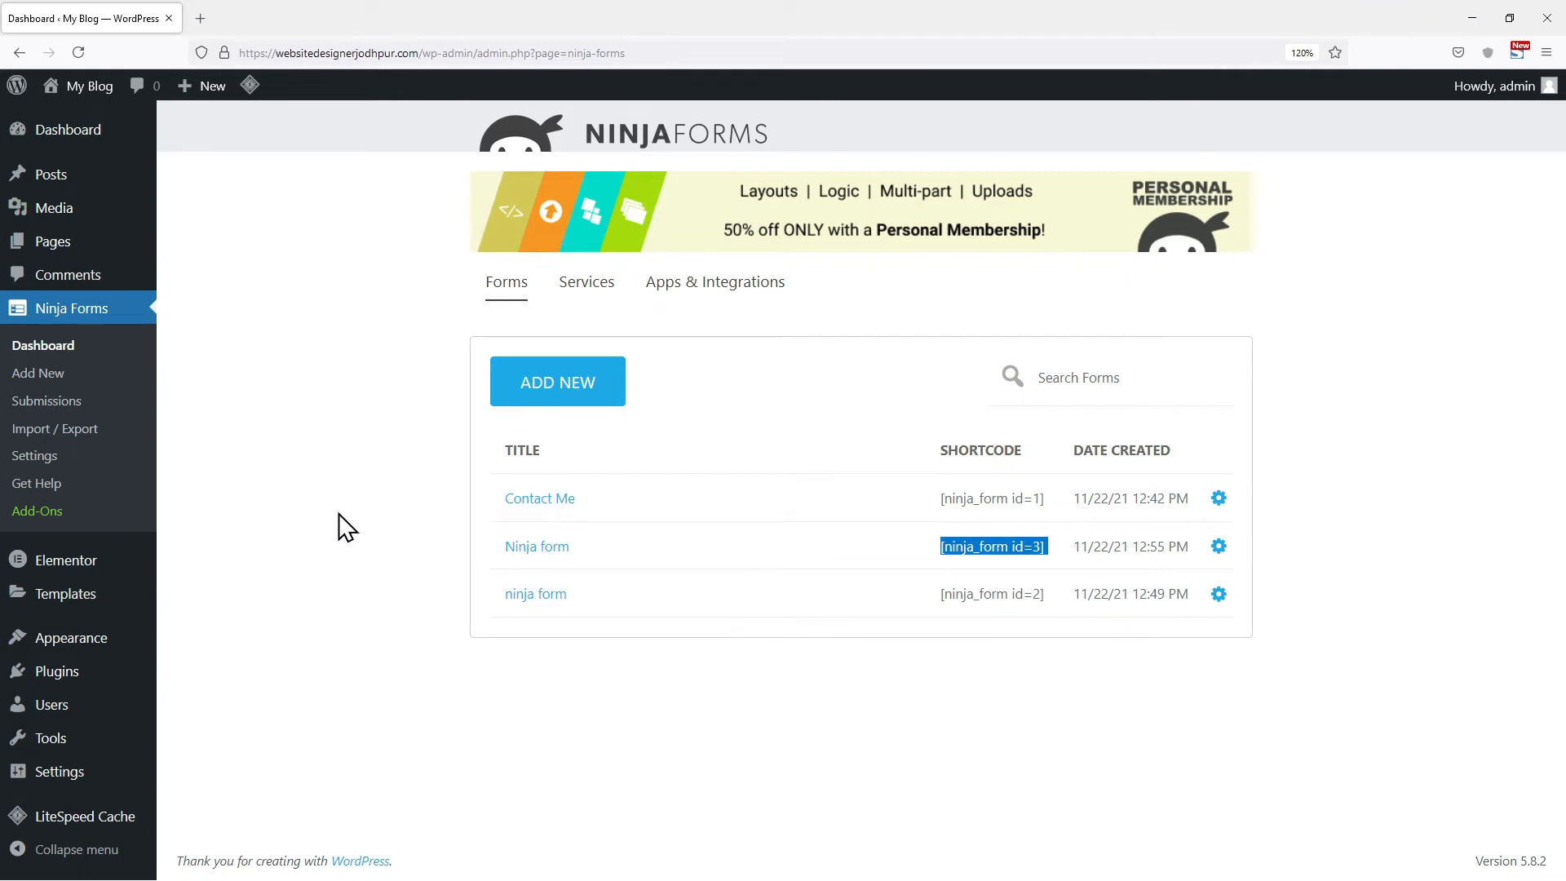
mouse_move(51, 241)
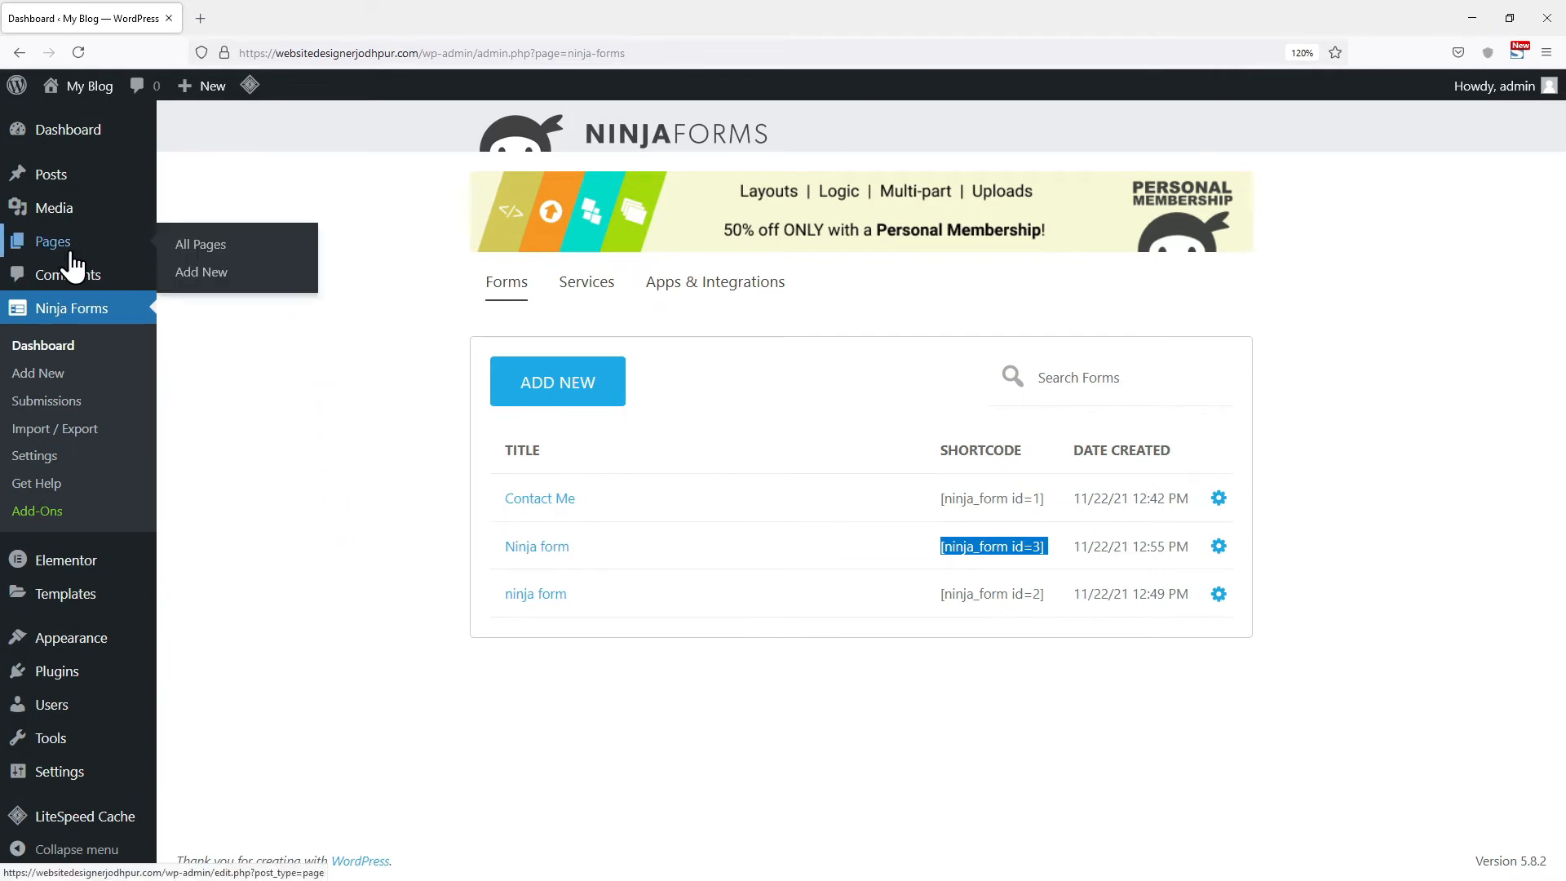
click(200, 271)
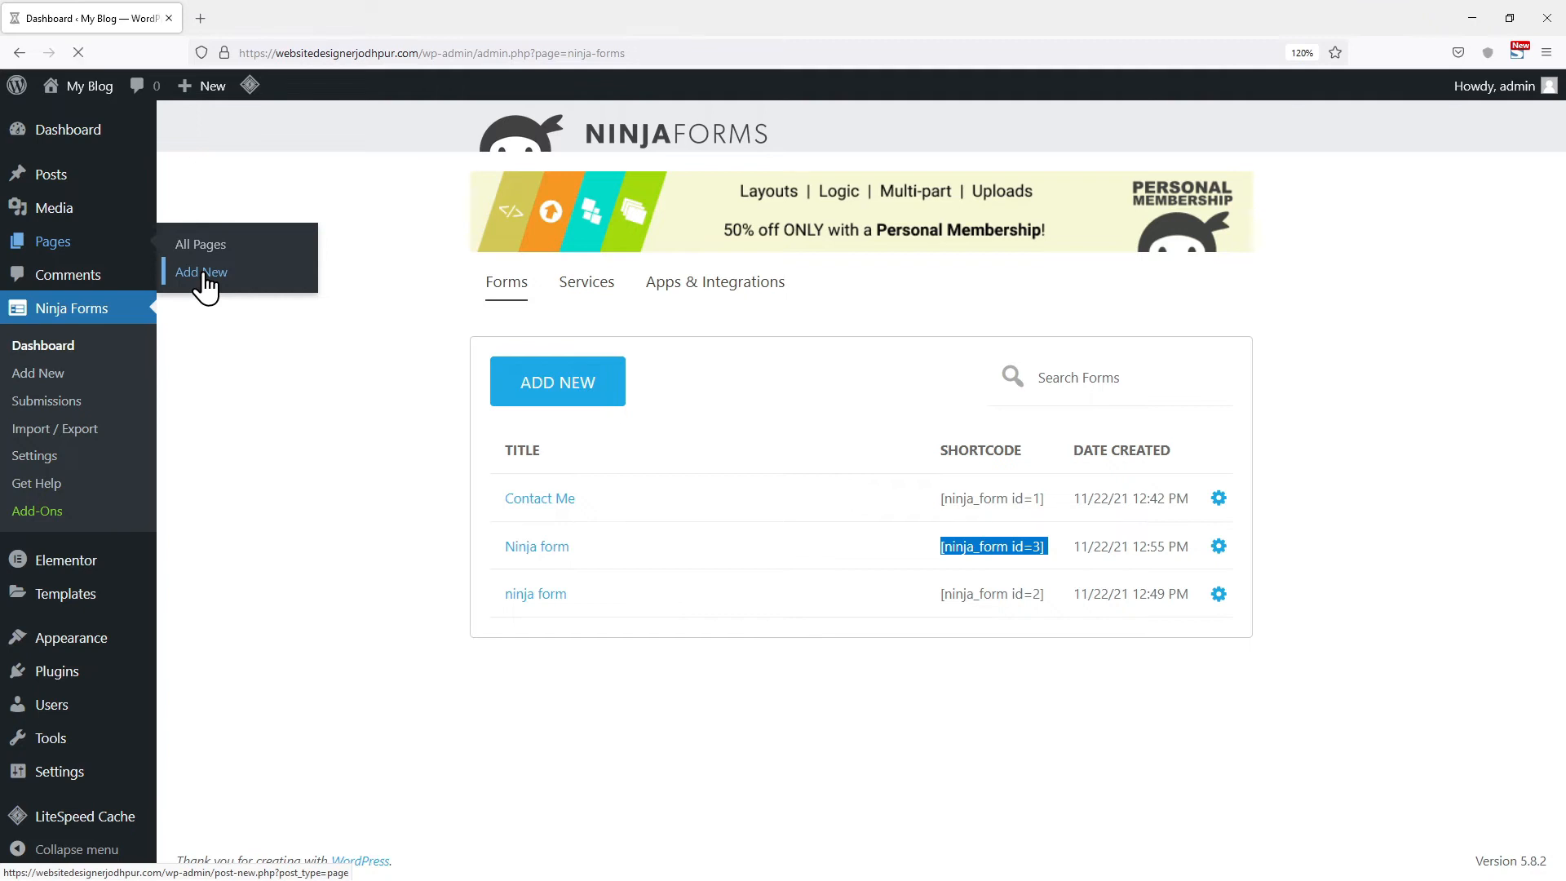
Title the page 'Ninja form', add [ninja_form id=3] as its content, and publish.
click(200, 271)
text(N)
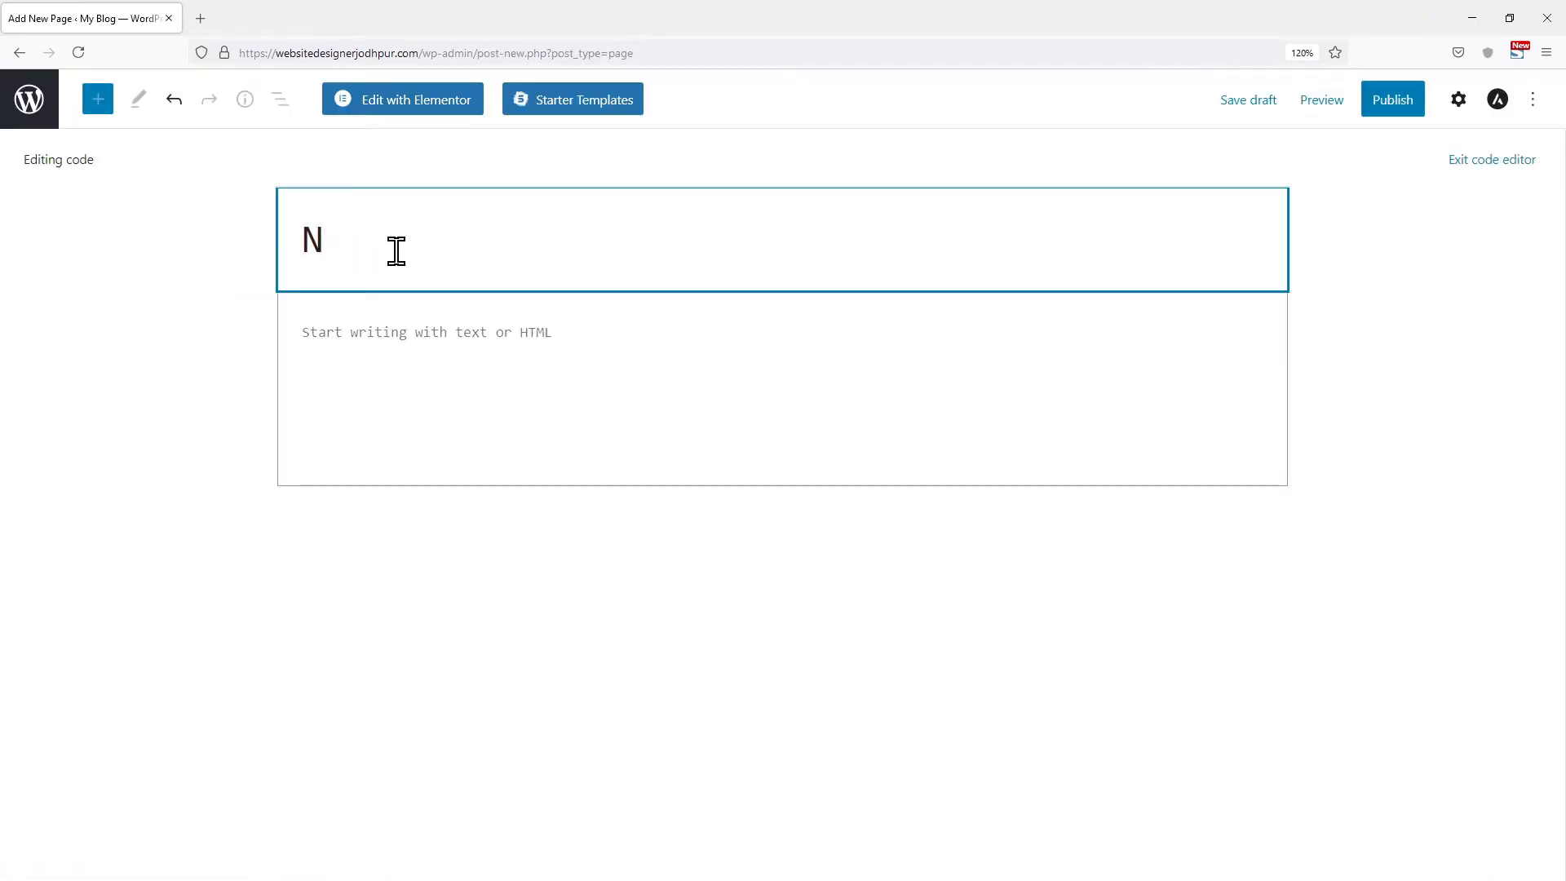
text(inja form)
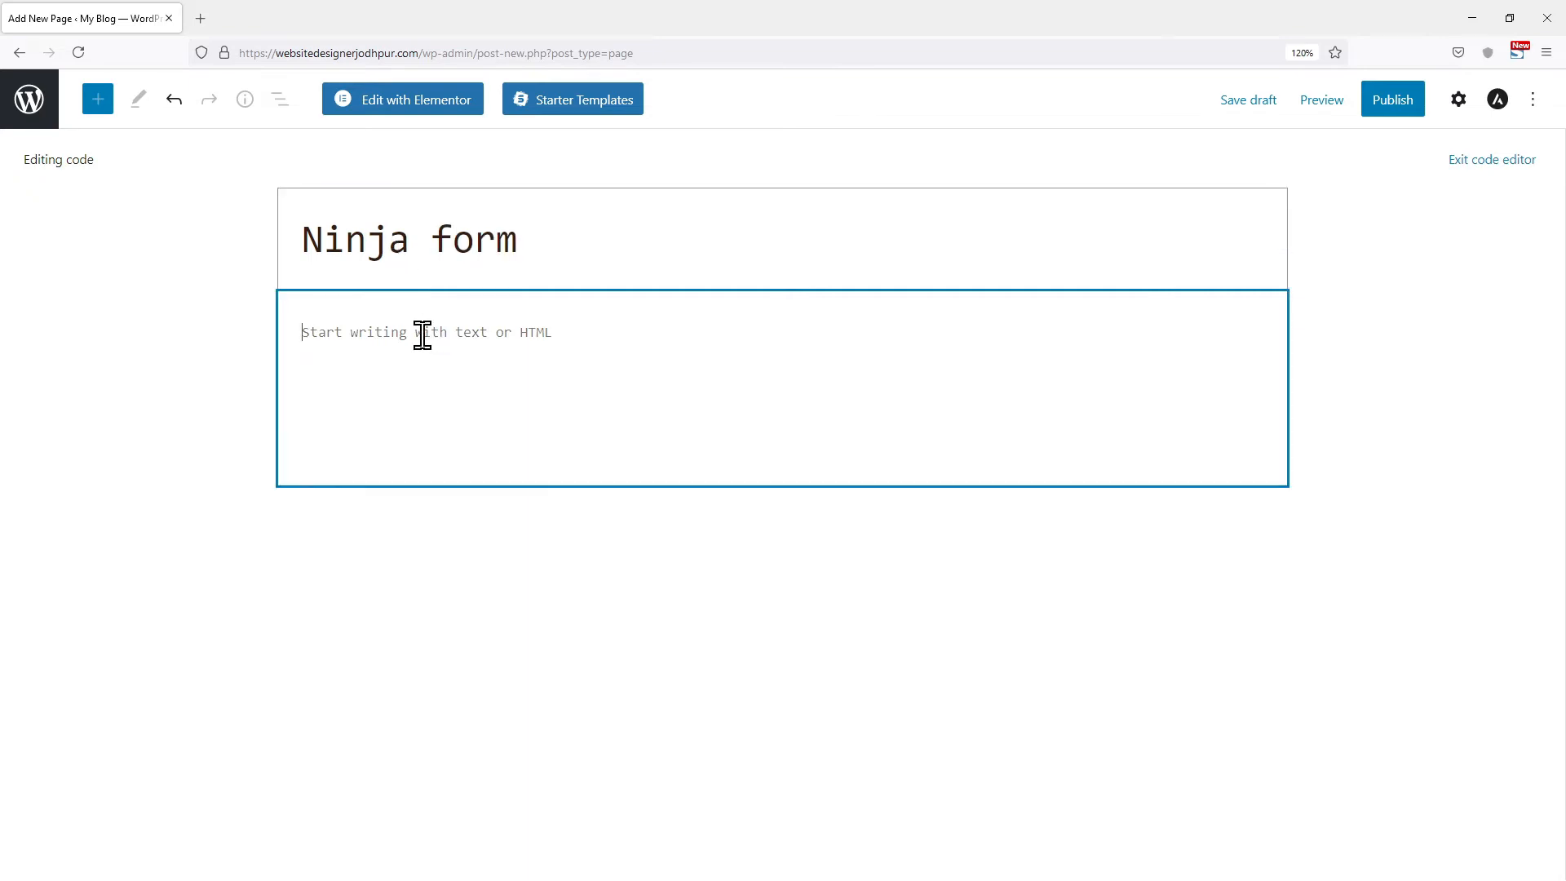
click(1533, 100)
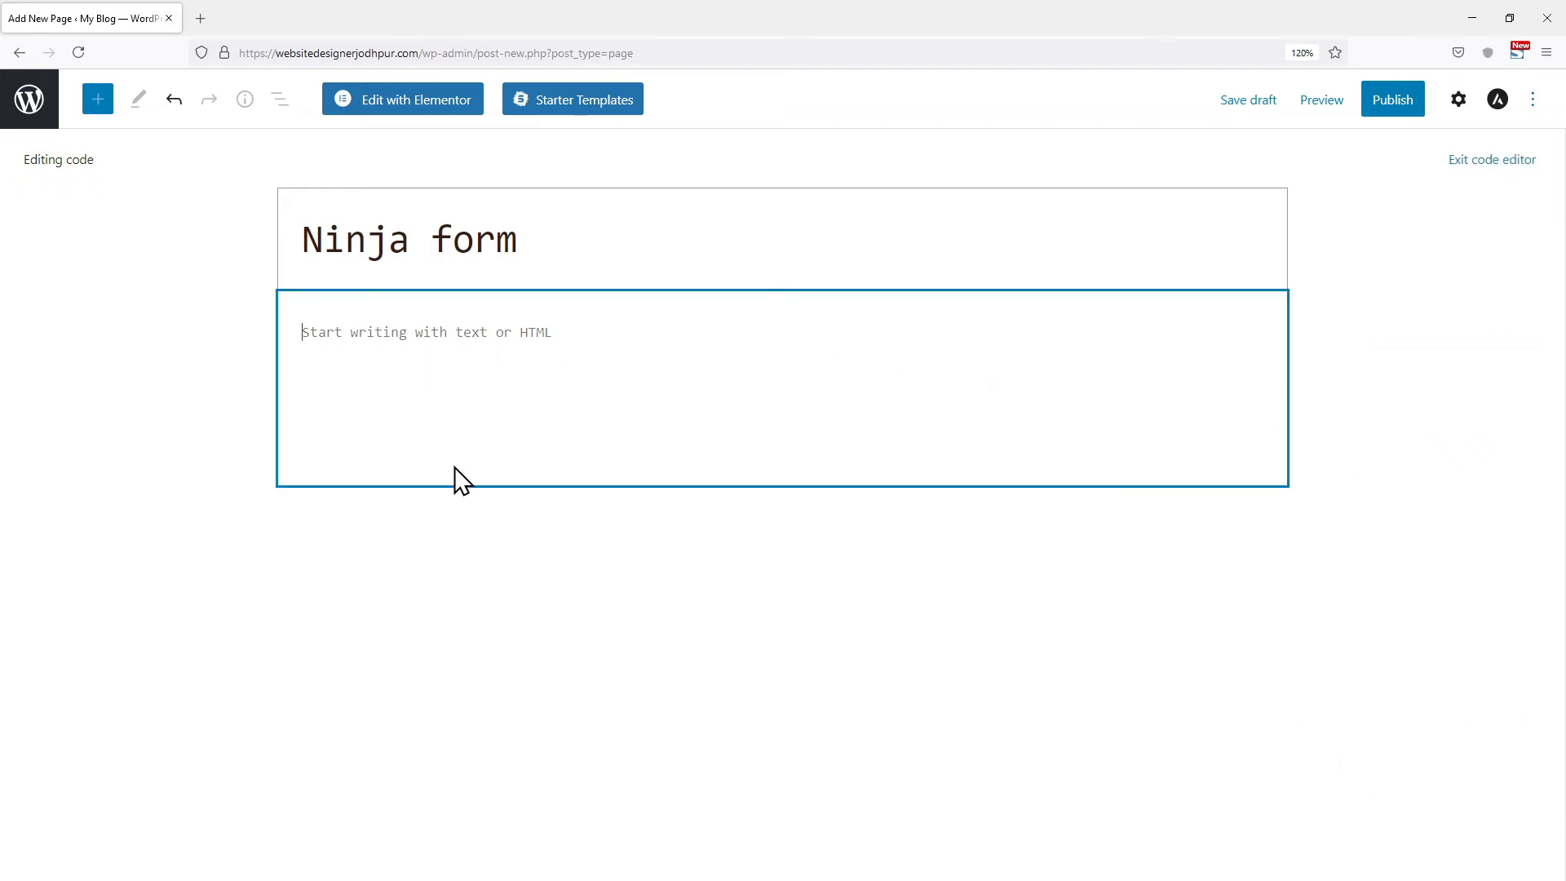
text([ninja_form id=3])
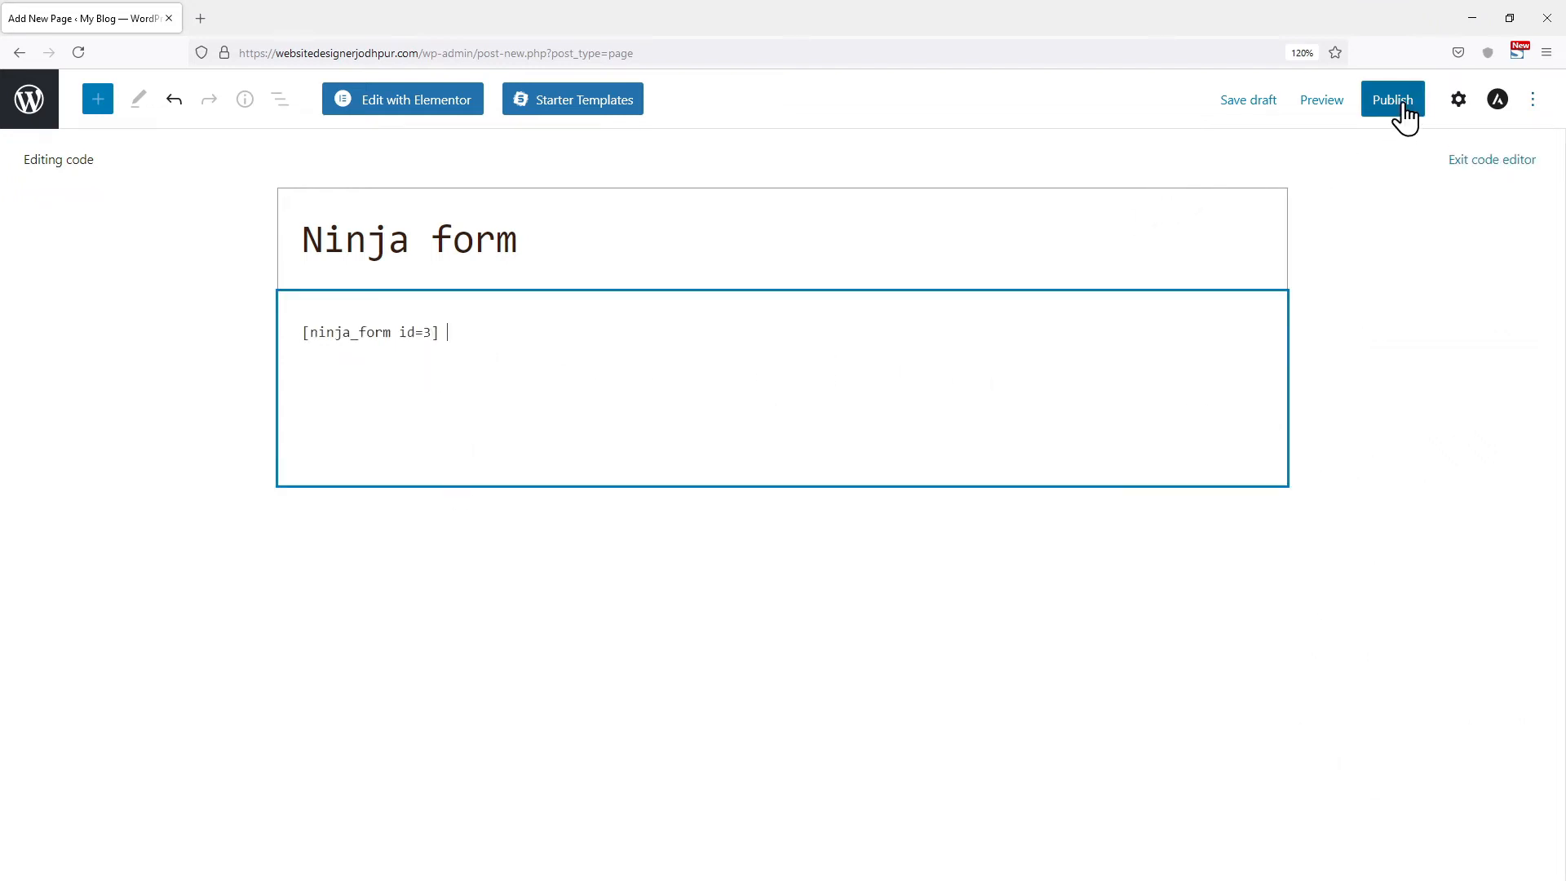
click(1392, 100)
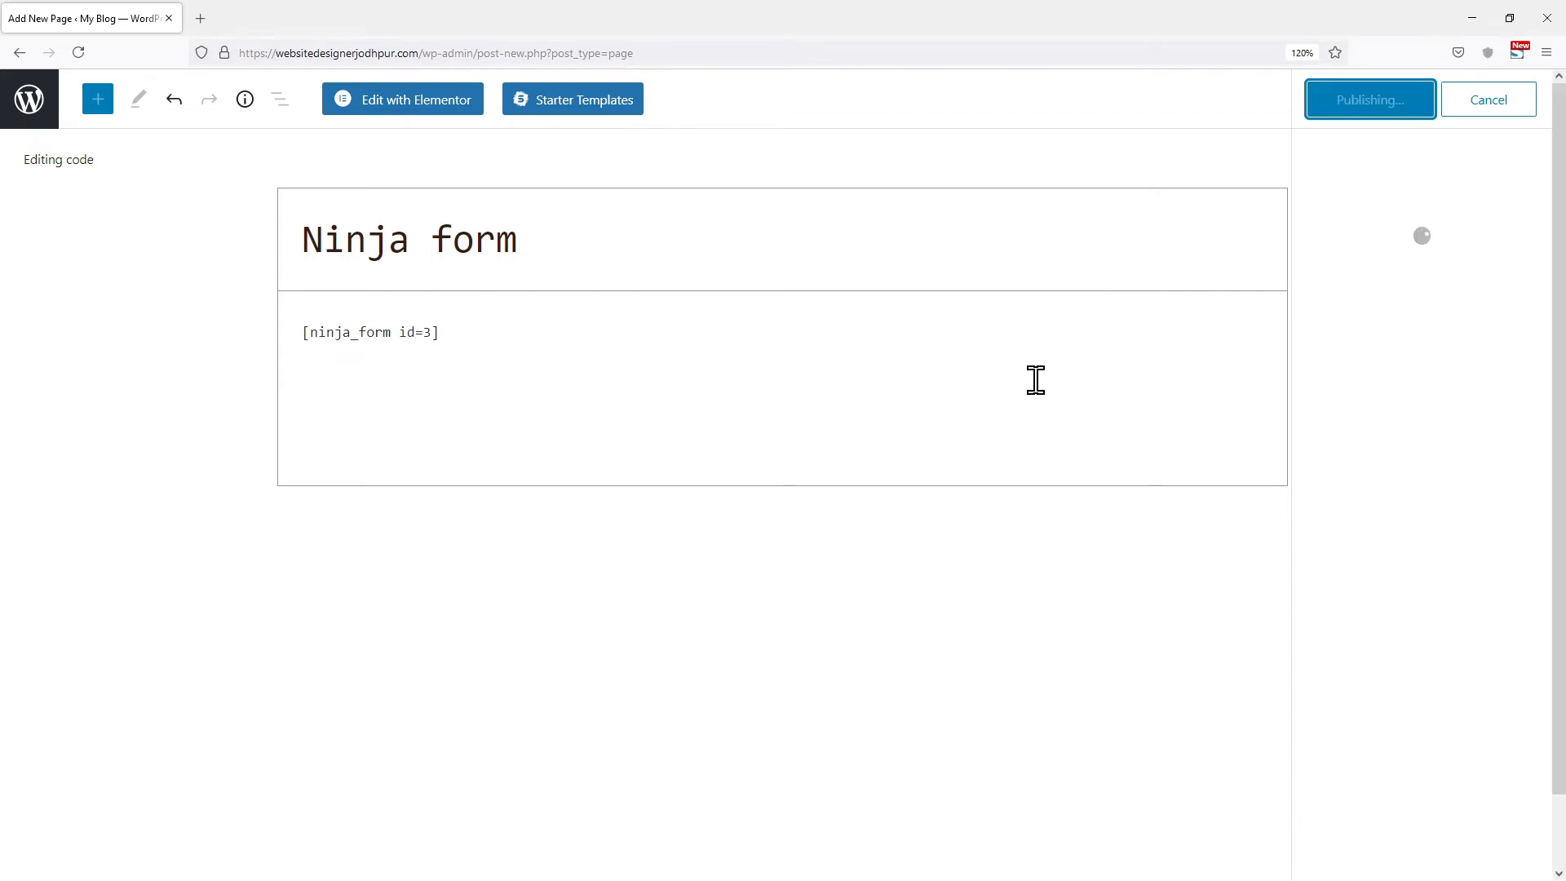
click(1369, 100)
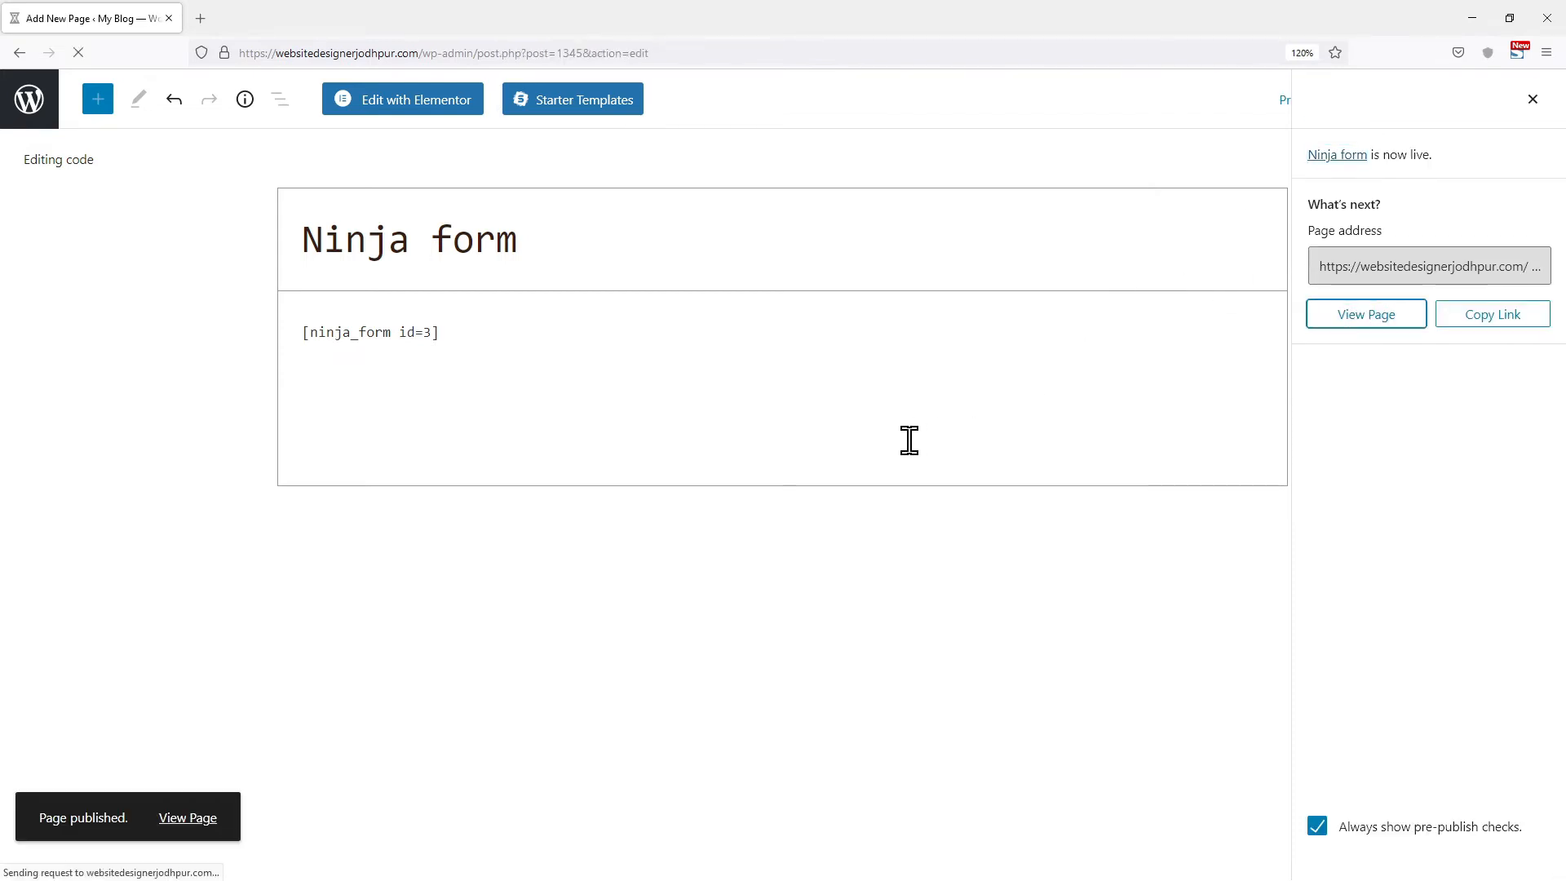